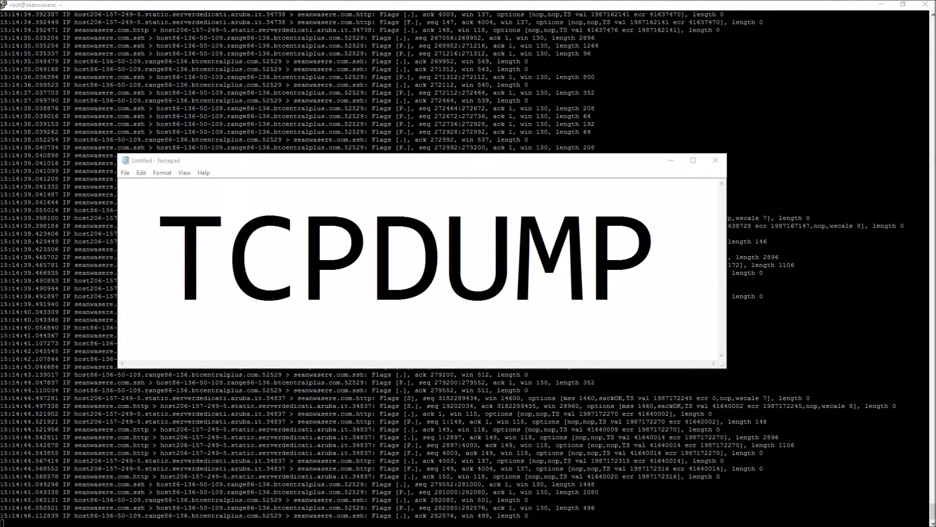
# Close the TCPDUMP title note and scroll to follow the live tcpdump output.
pyautogui.scroll(-3)
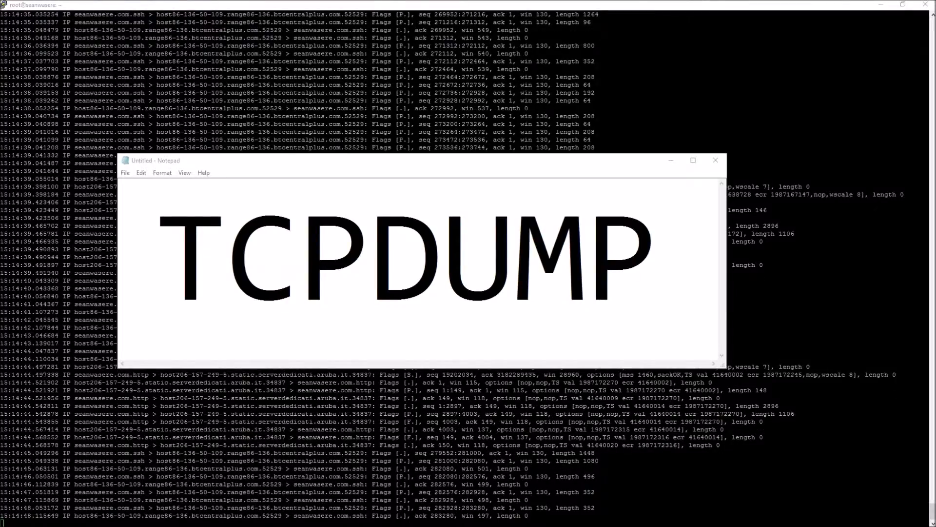
pyautogui.click(715, 160)
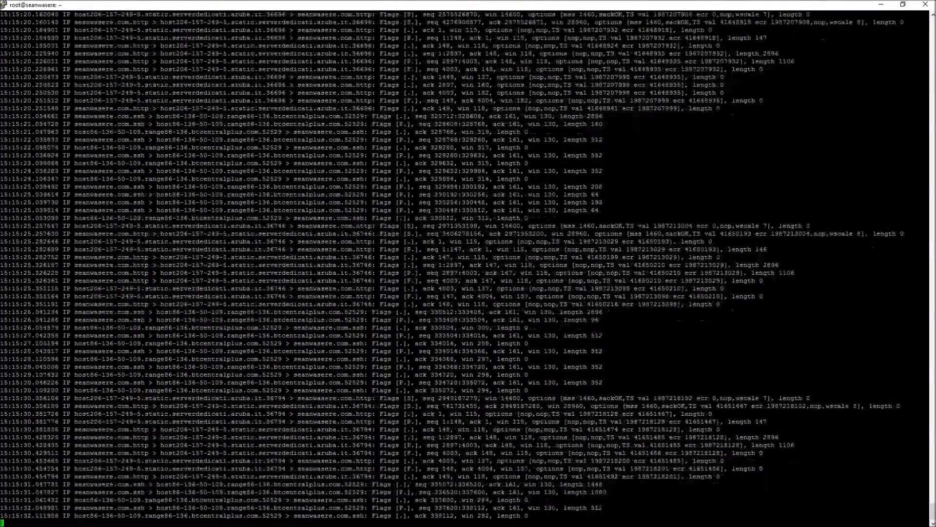
pyautogui.scroll(-3)
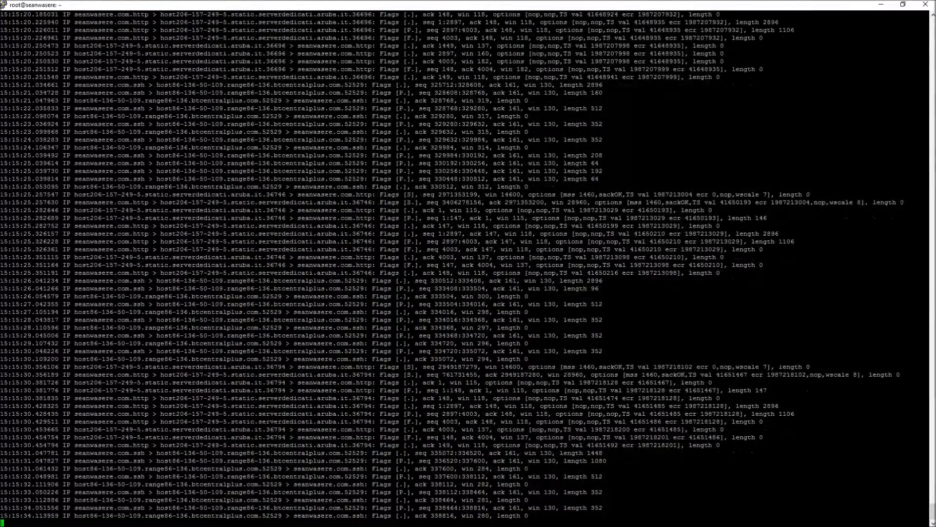
pyautogui.scroll(-3)
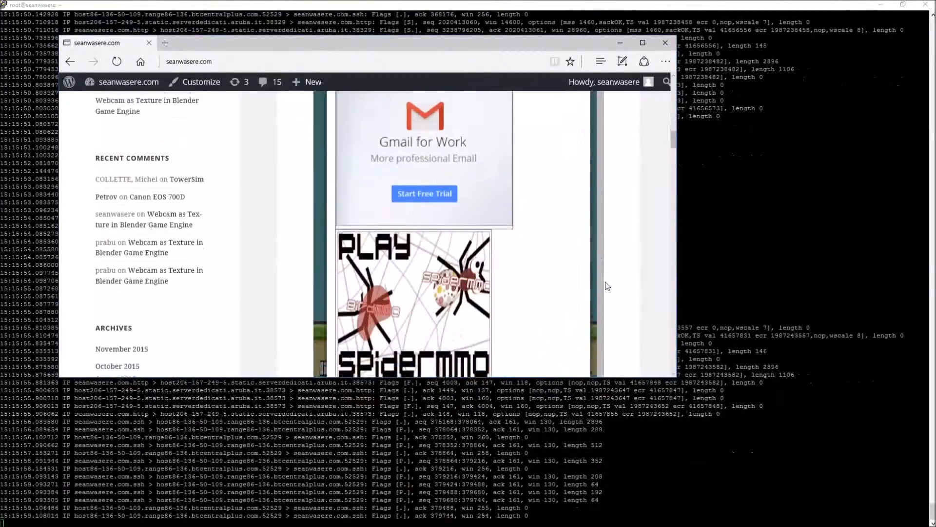
# Scroll the seanwasere.com homepage past the Gmail ad and BirdMMO post to generate HTTP traffic.
pyautogui.scroll(-3)
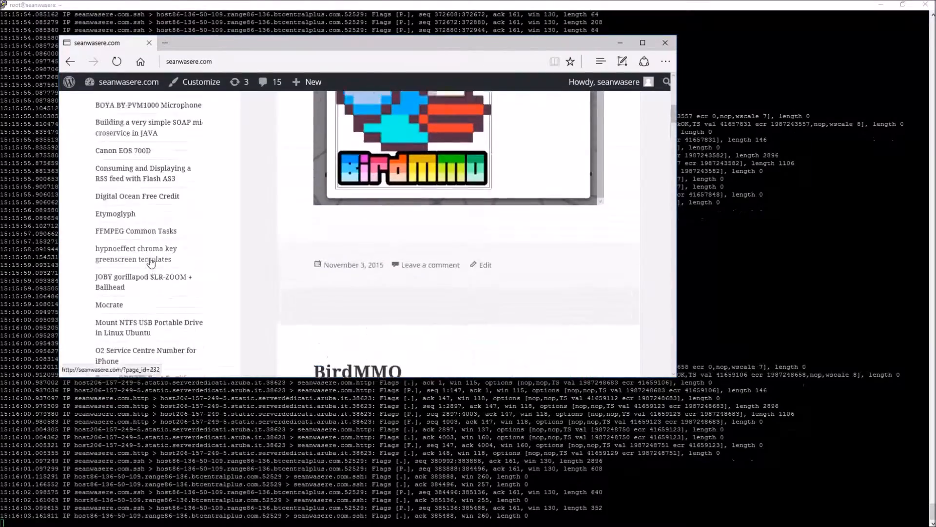
pyautogui.scroll(3)
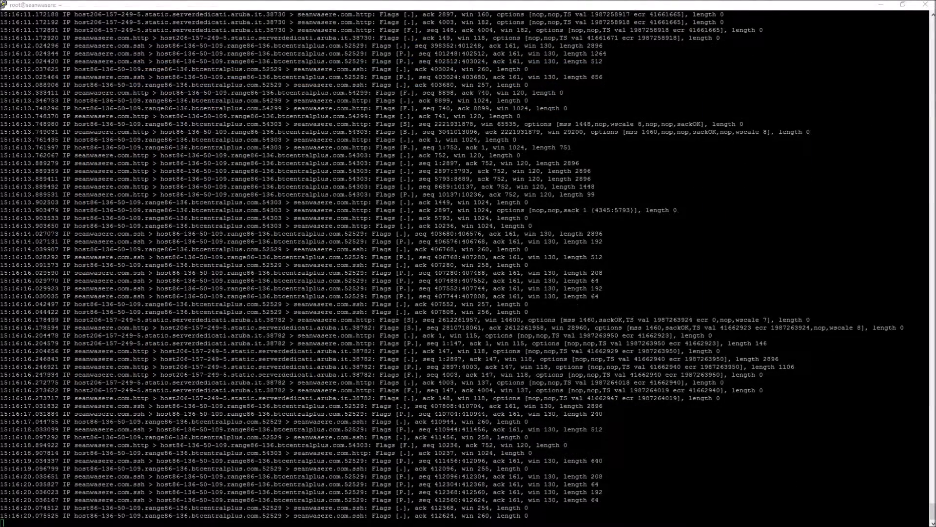
# Stop the 2300-packet capture, run plain tcpdump again and stop it at 77 packets.
pyautogui.scroll(-3)
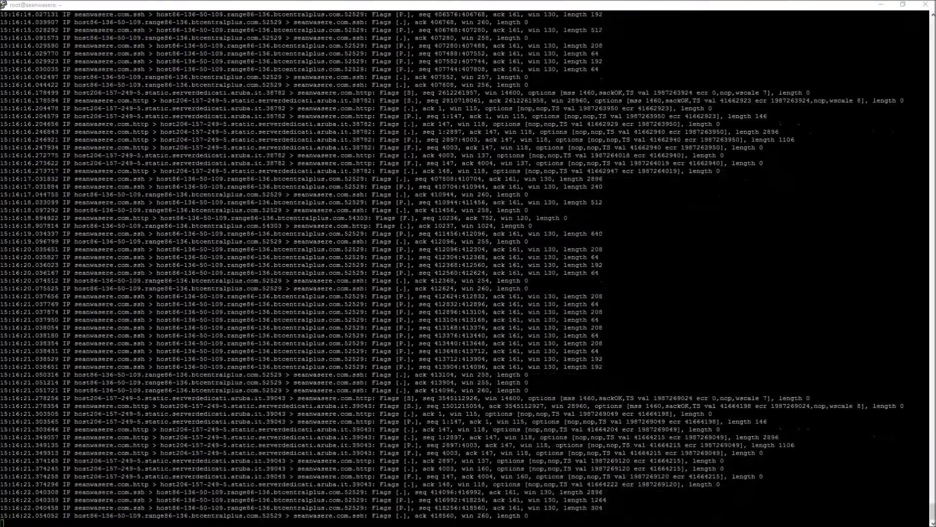
pyautogui.scroll(-3)
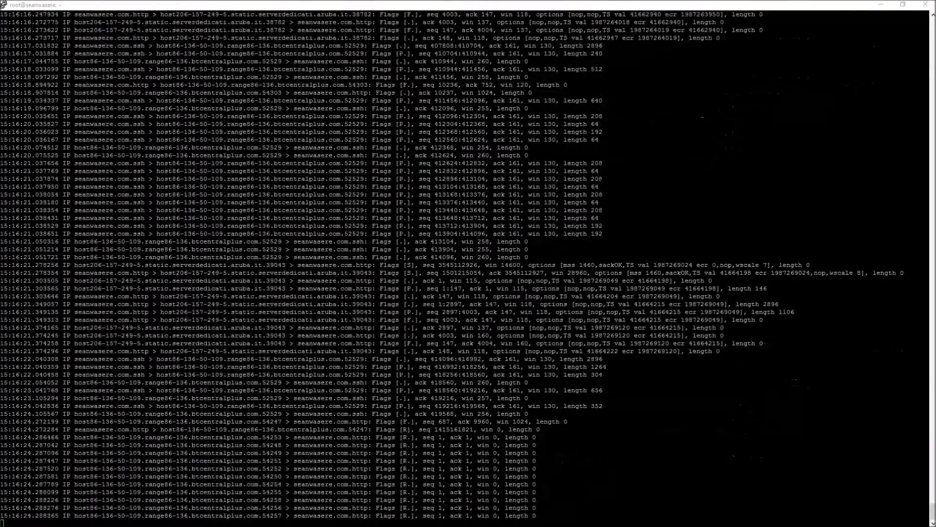
pyautogui.scroll(-3)
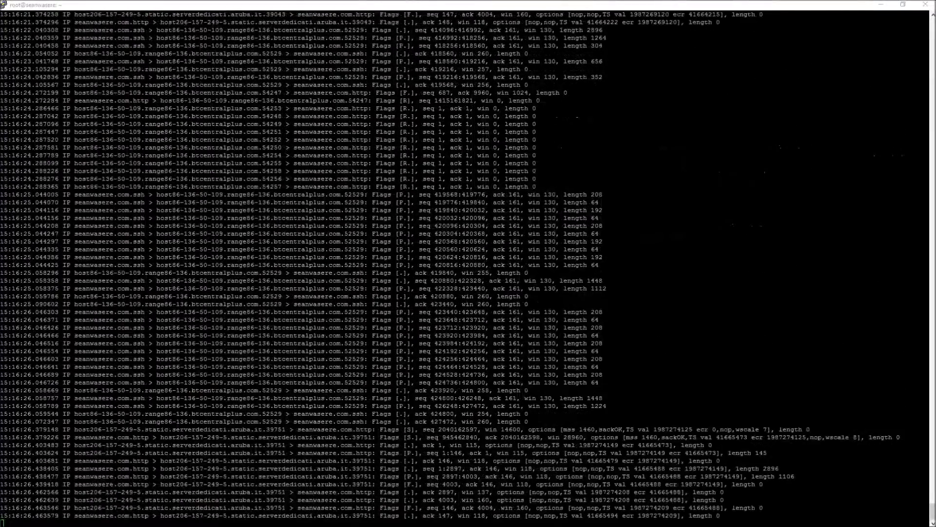
pyautogui.scroll(-3)
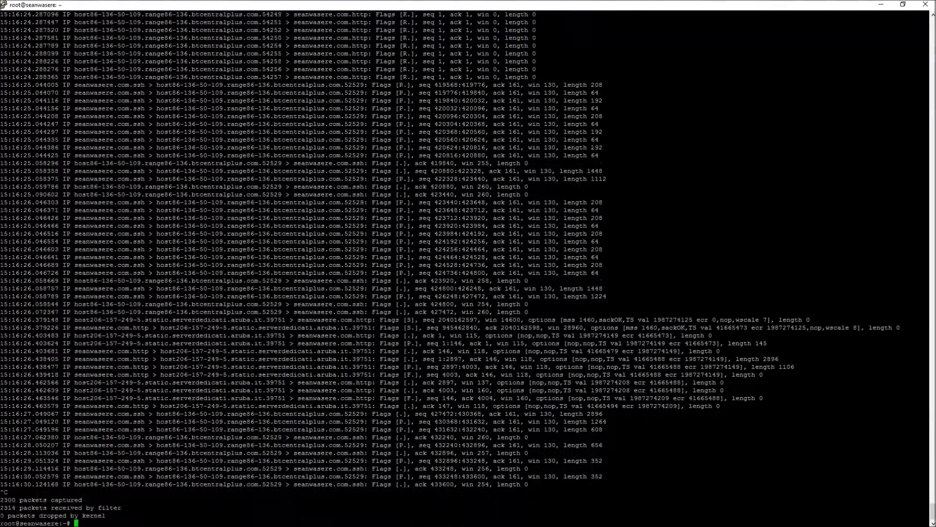
pyautogui.write('tcpdump')
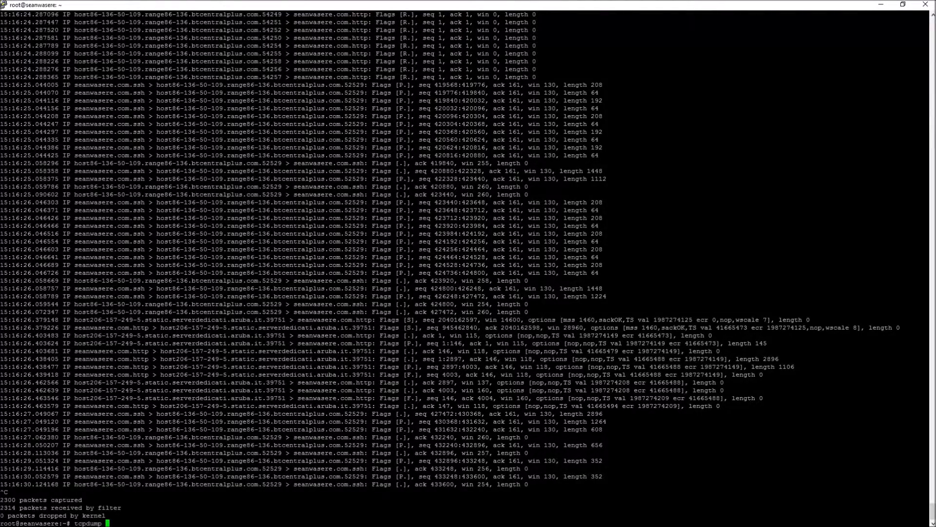
pyautogui.press('Return')
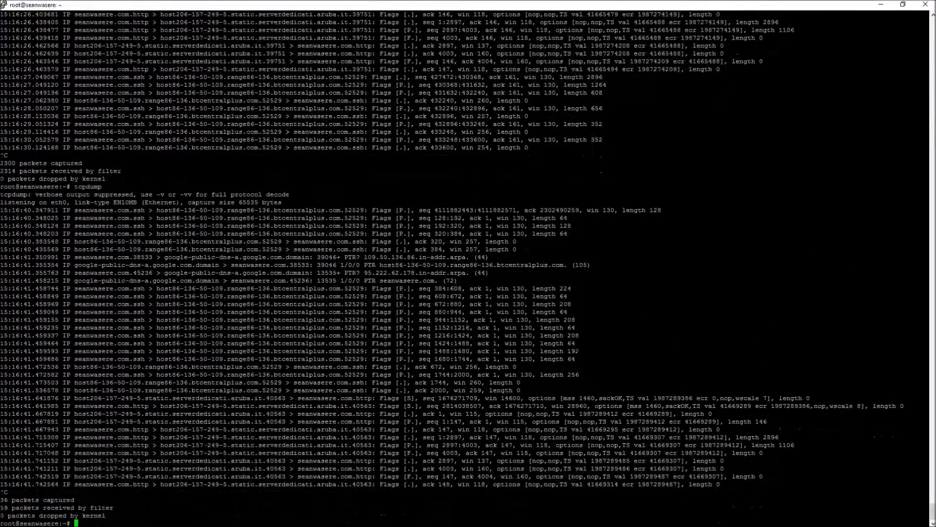
pyautogui.write('tcpdump')
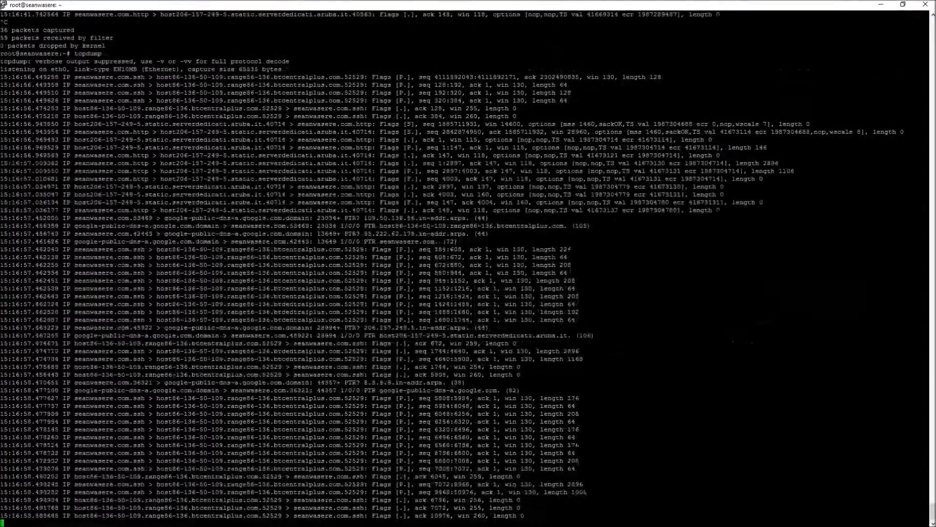
pyautogui.scroll(-3)
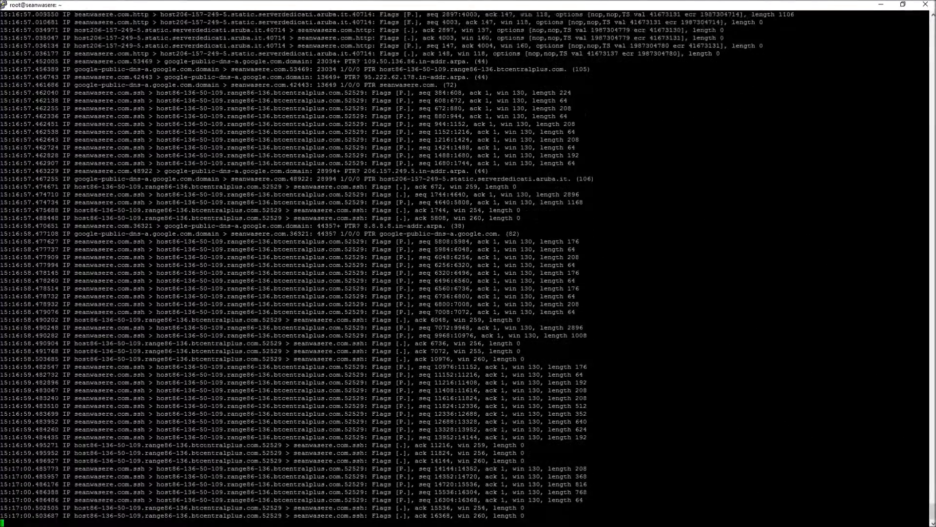
pyautogui.press('ctrl+c')
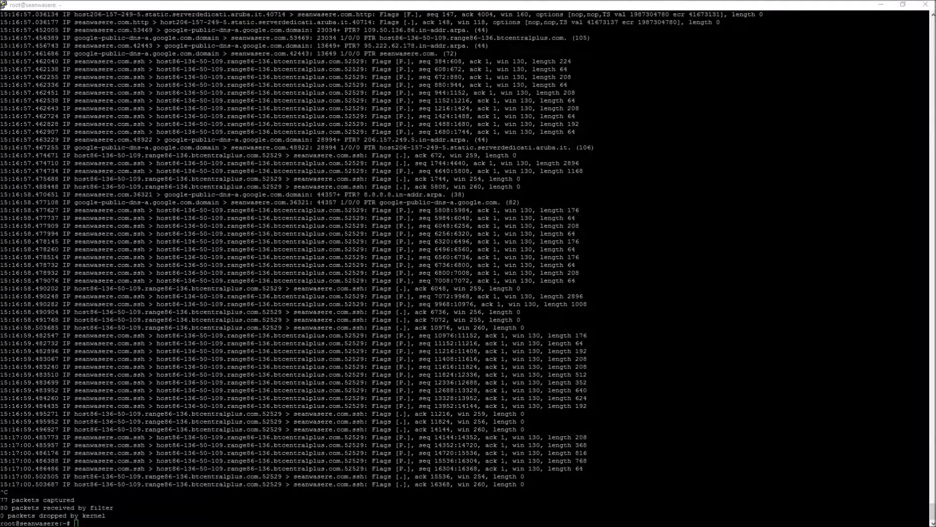
# List capture interfaces with tcpdump -D and capture briefly on interface 1 (eth0).
pyautogui.write('tcpdump -D')
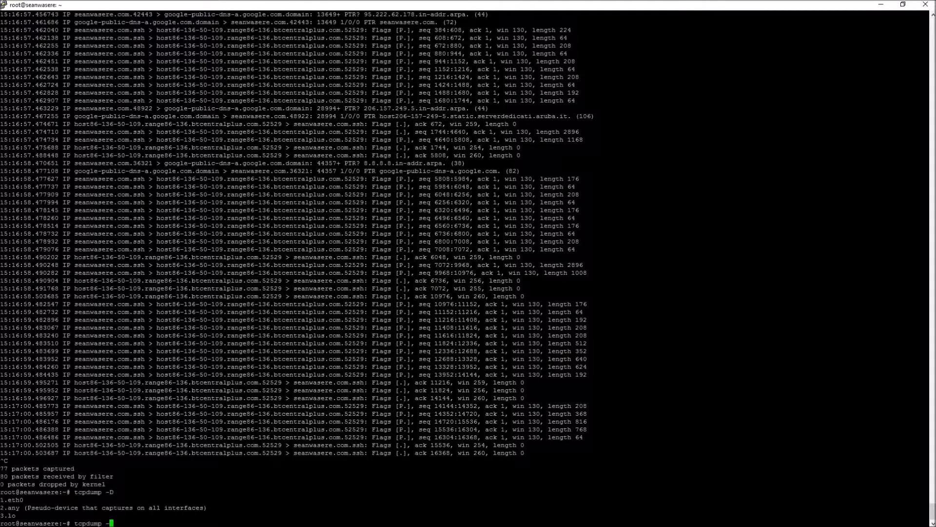
pyautogui.write('i')
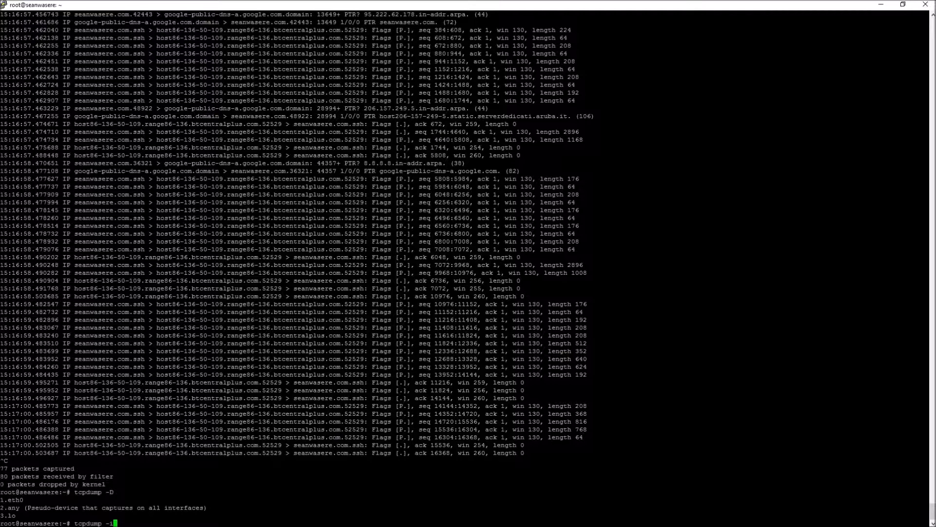
pyautogui.write('1')
pyautogui.write('tcpdump -i')
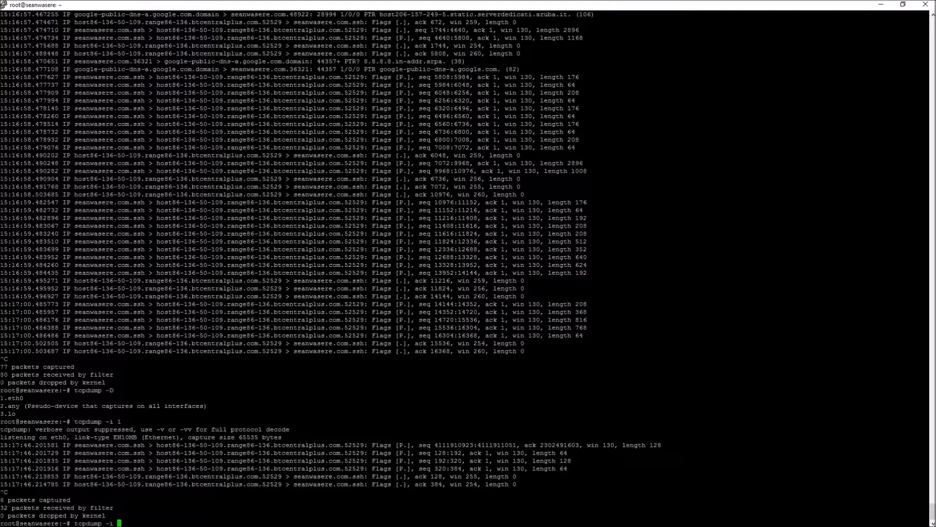
# Run short captures on eth0, lo and any, stopping each with Ctrl+C.
pyautogui.write('et')
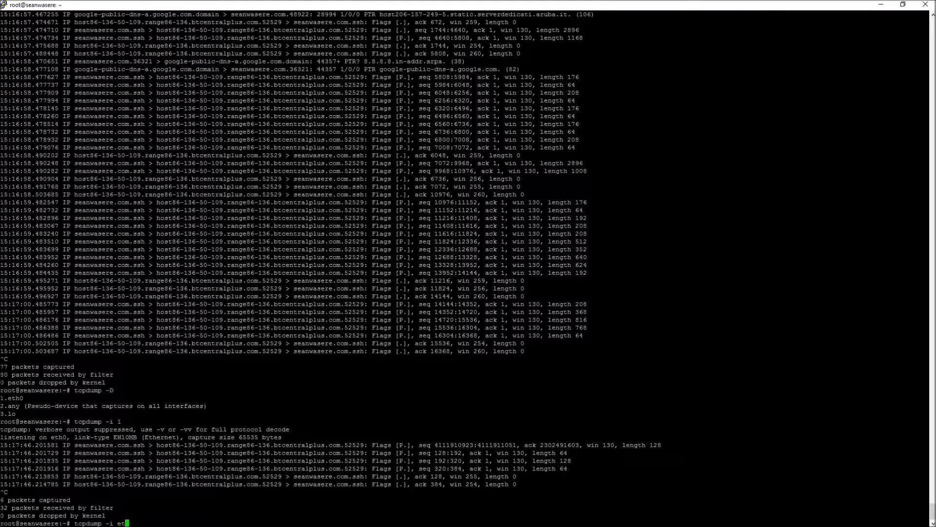
pyautogui.write('h0')
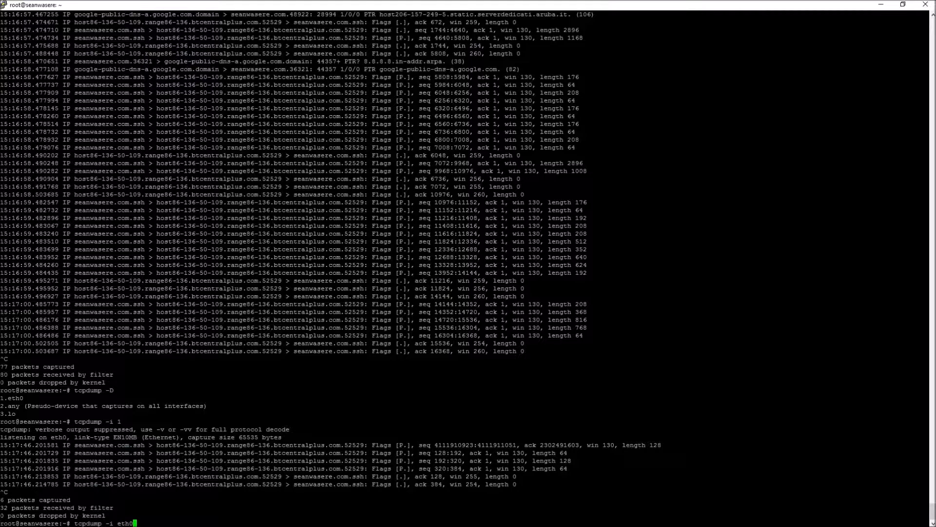
pyautogui.write('any')
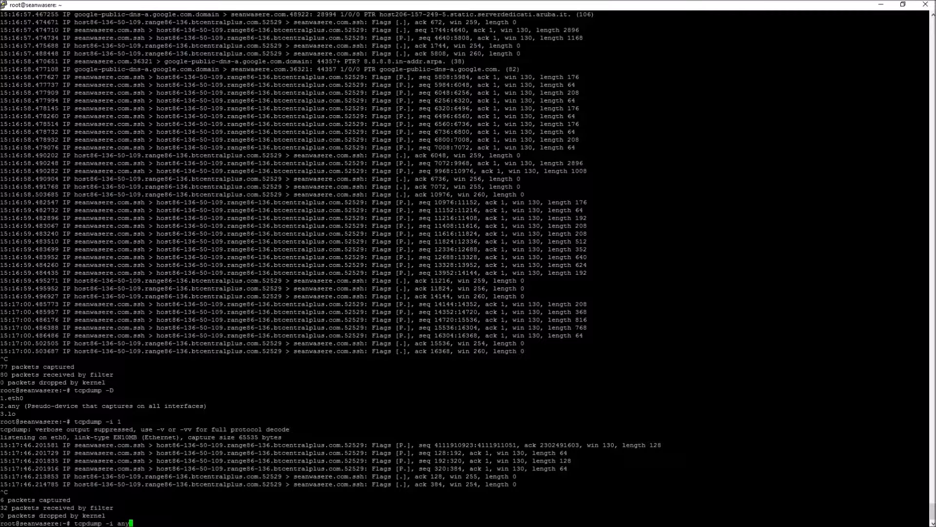
pyautogui.press('Return')
pyautogui.write('tcpdump -i 1')
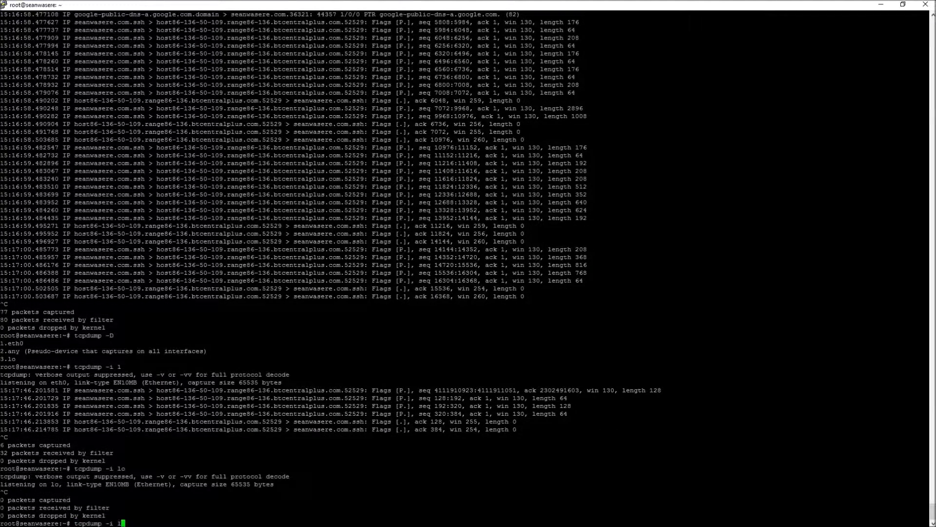
pyautogui.write('any')
pyautogui.write('tcpdump')
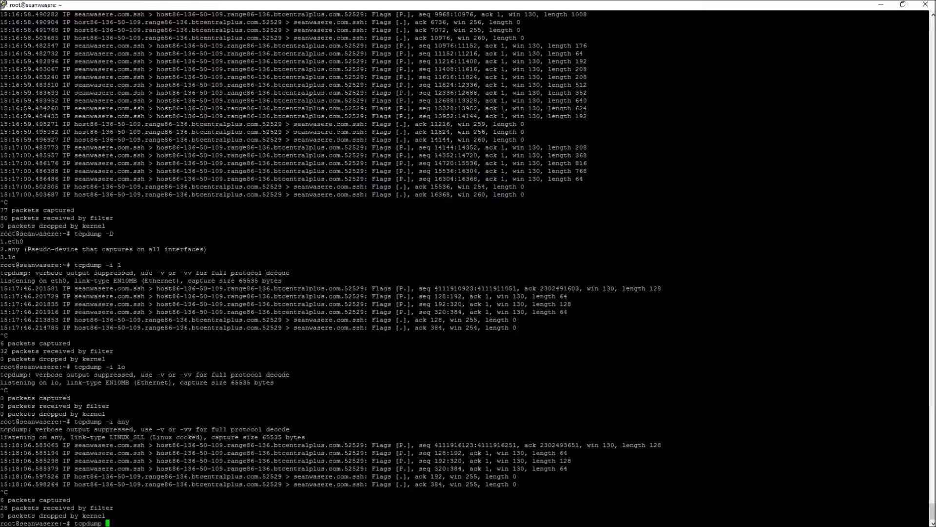
# Run a plain capture to 131 packets, then tcpdump -n to stream packets with numeric IP addresses.
pyautogui.press('Return')
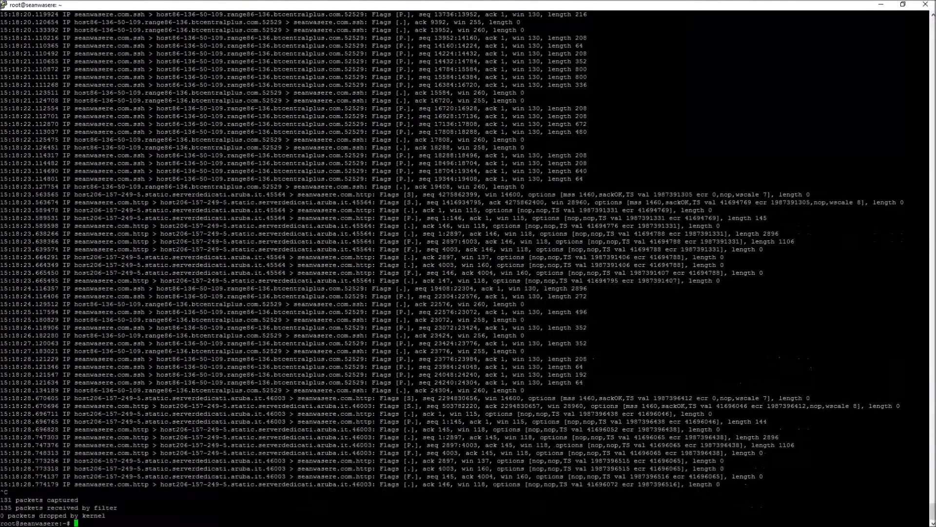
pyautogui.write('tcpdump -')
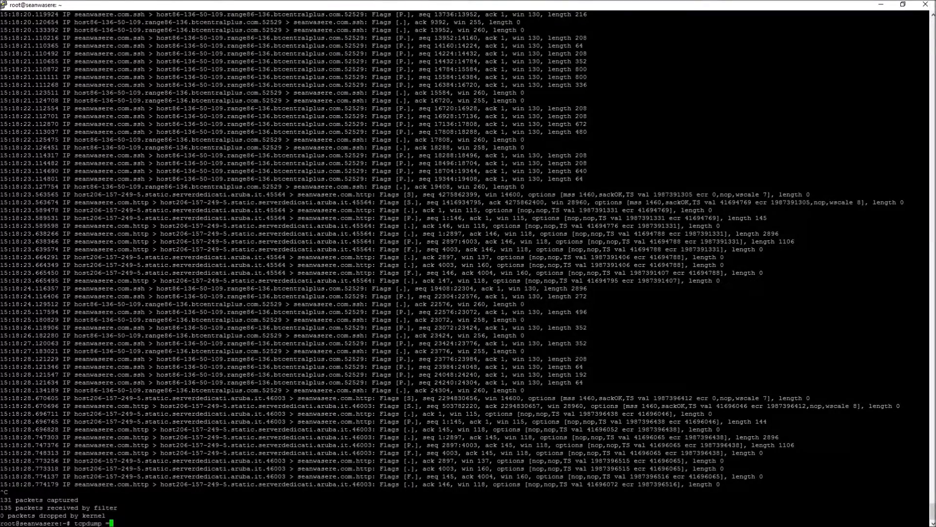
pyautogui.write('n')
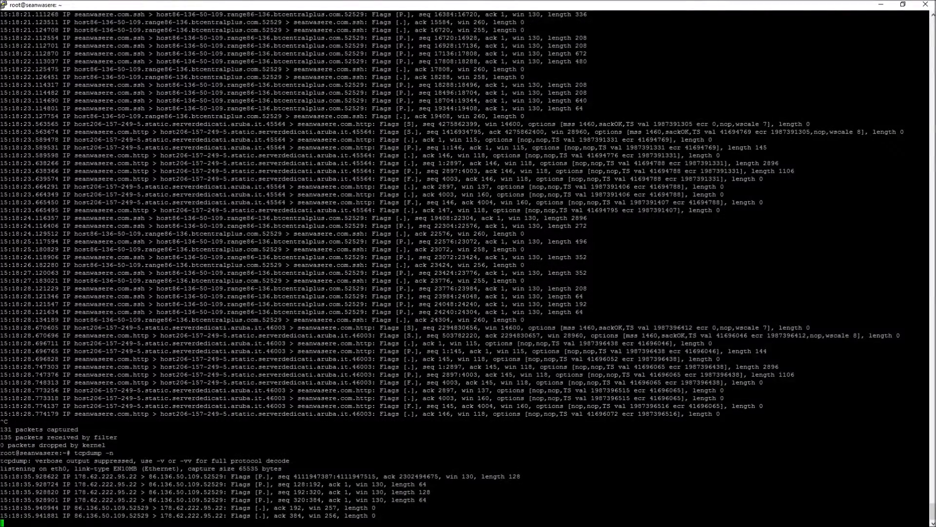
pyautogui.scroll(-3)
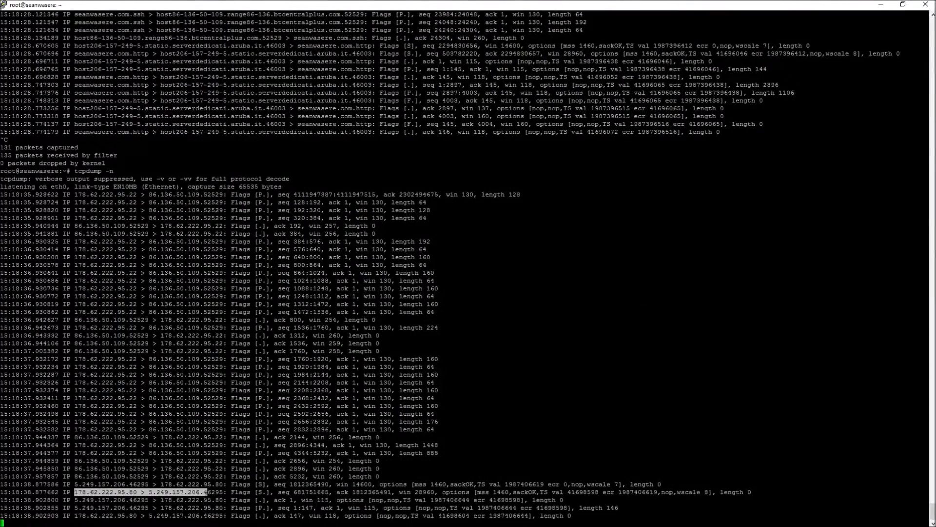
pyautogui.scroll(-3)
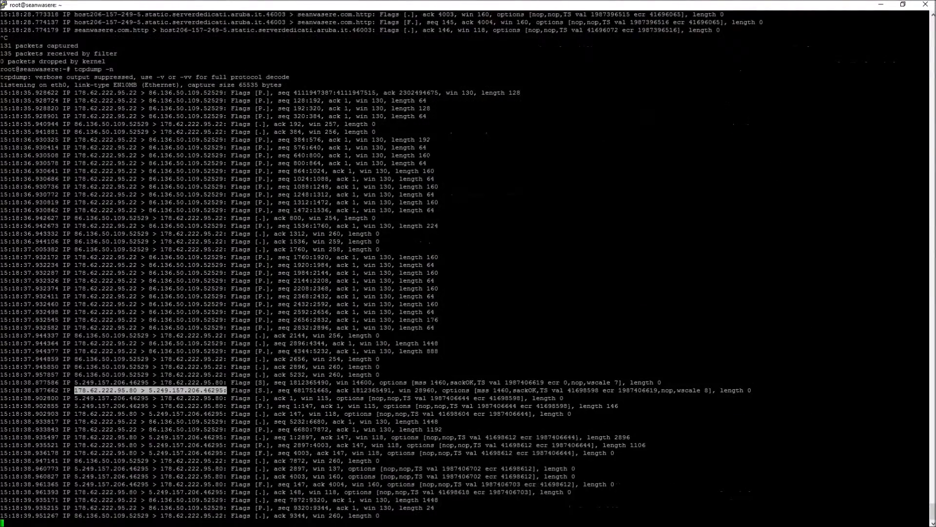
pyautogui.scroll(-3)
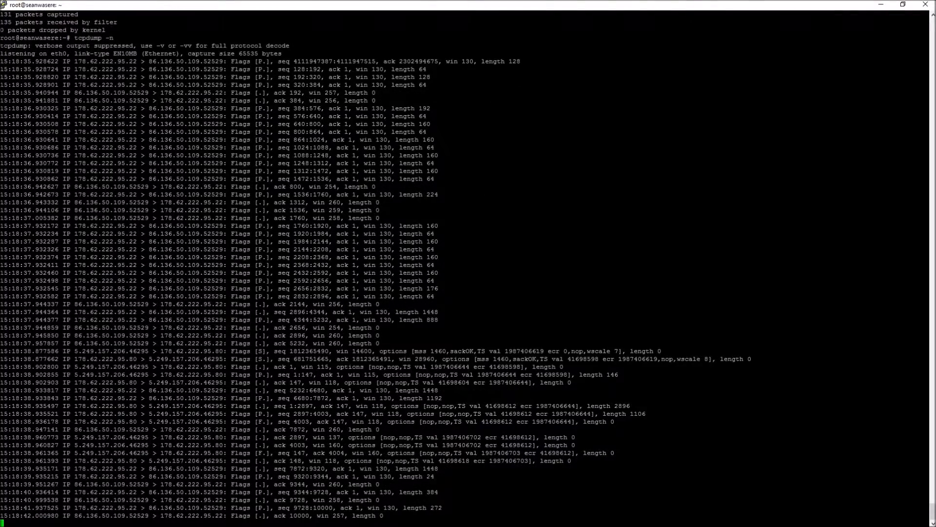
pyautogui.scroll(-3)
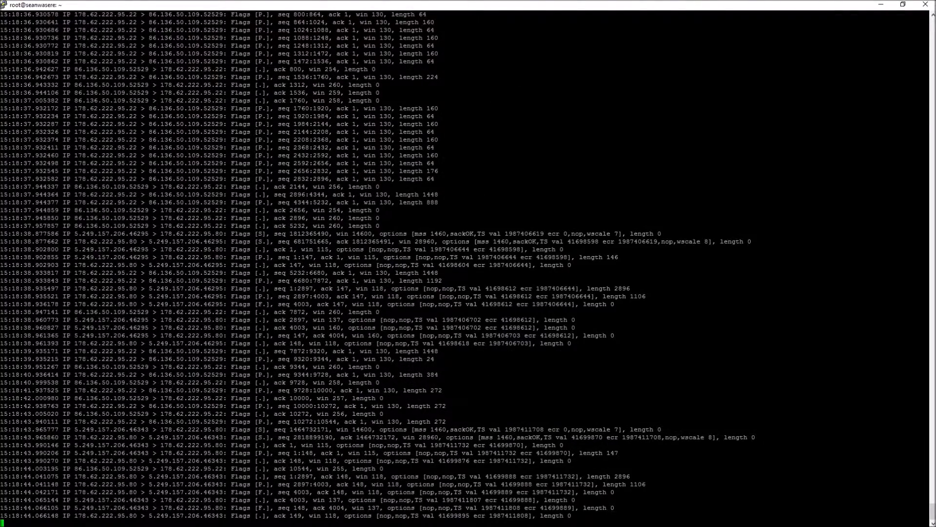
# Stop the numeric capture at 81 packets and view packet contents with tcpdump -nX.
pyautogui.scroll(-3)
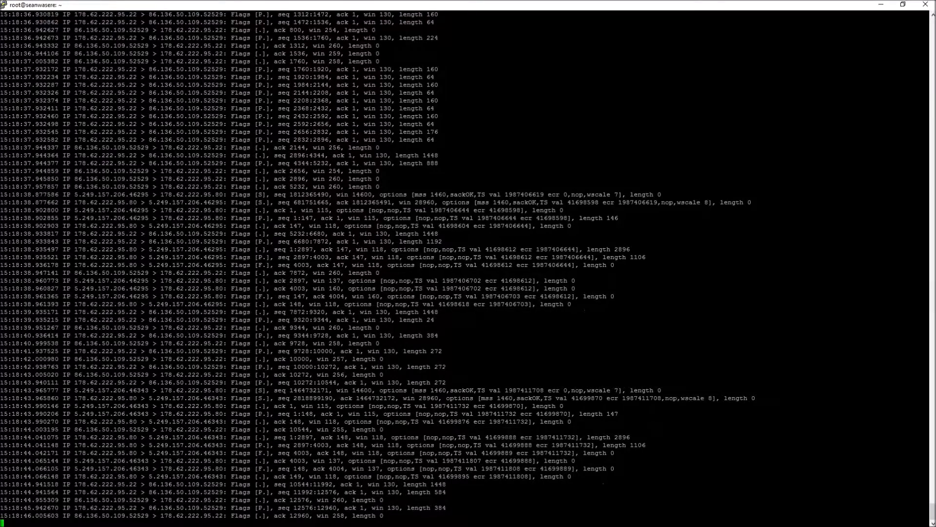
pyautogui.press('ctrl+c')
pyautogui.write('tcpdump -nX')
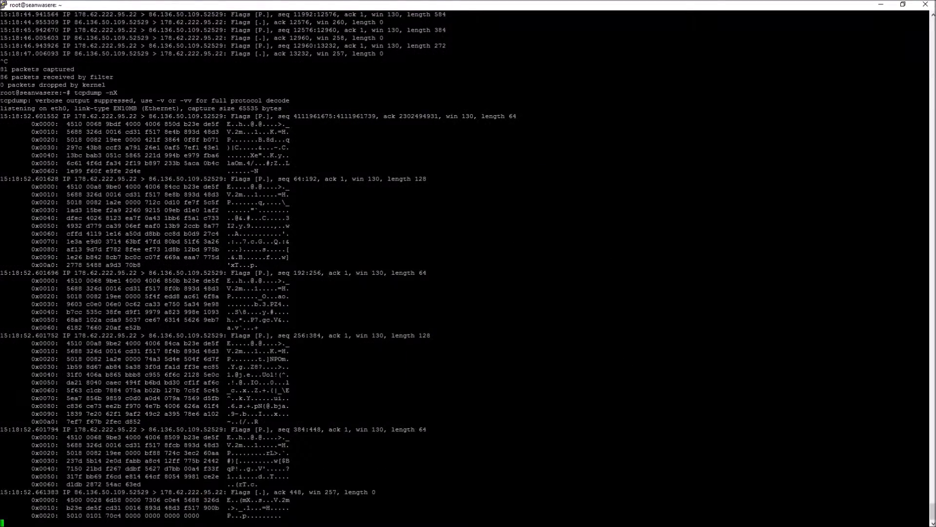
pyautogui.scroll(-3)
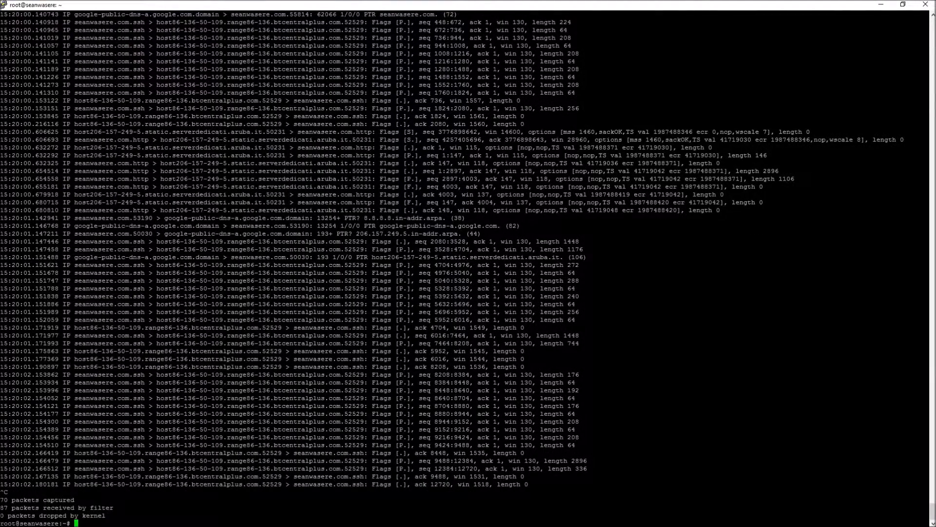
# Start tcpdump icmp listening on eth0 for ICMP packets only.
pyautogui.write('tcpdump')
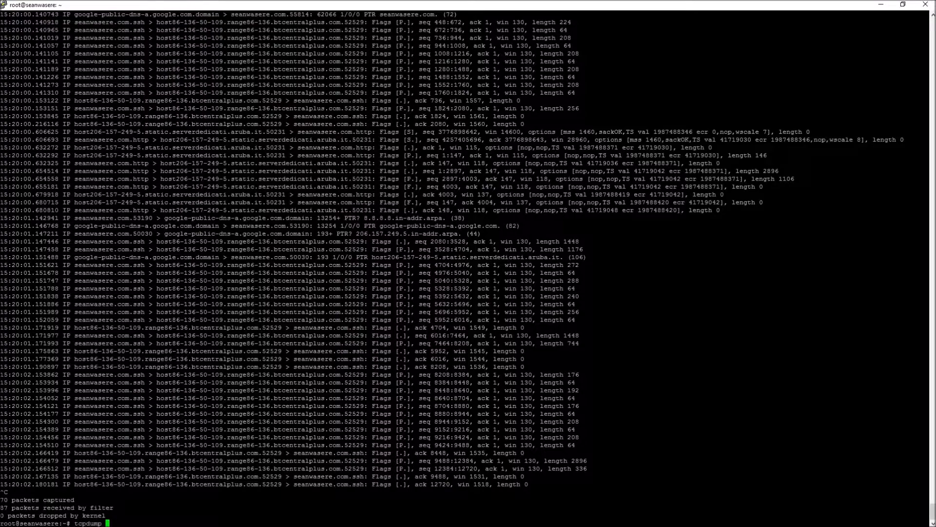
pyautogui.write('icmp')
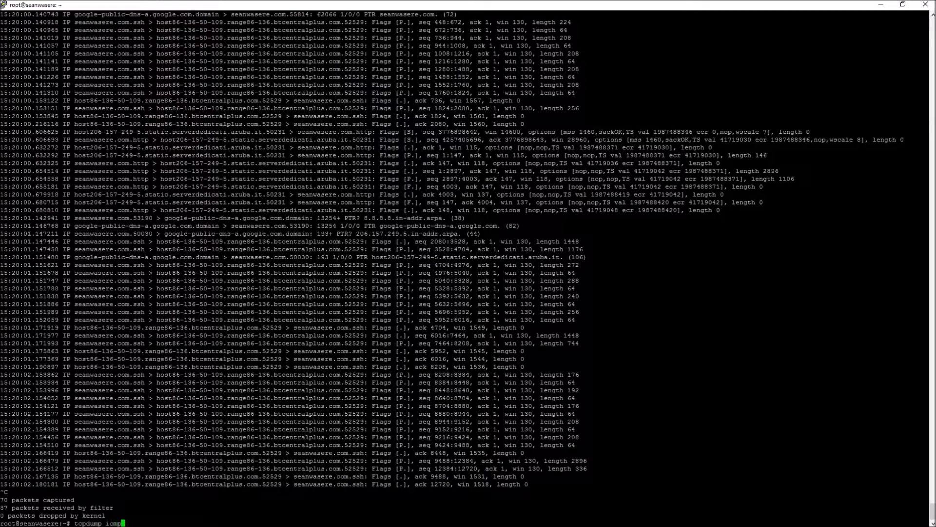
pyautogui.press('Return')
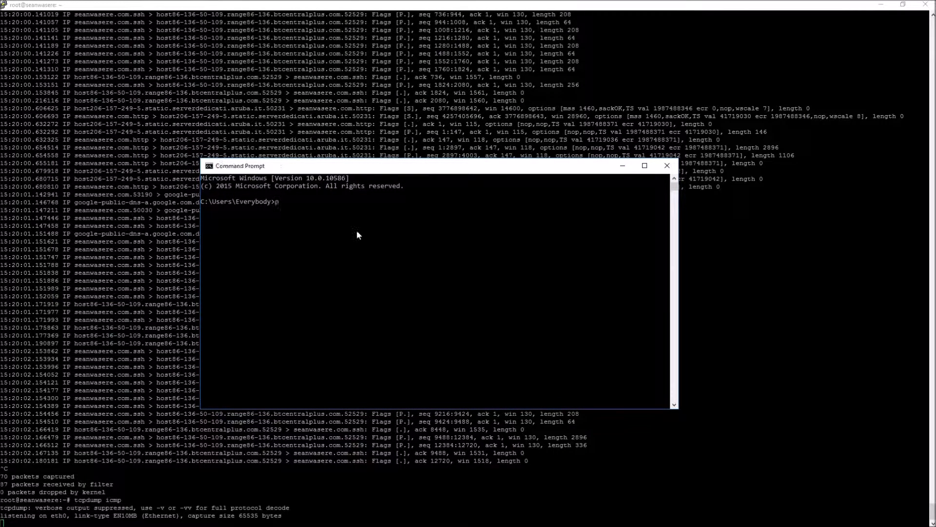
# Ping seanwasere.com from Command Prompt, getting four replies logged by the ICMP capture.
pyautogui.write('ing seanwasere')
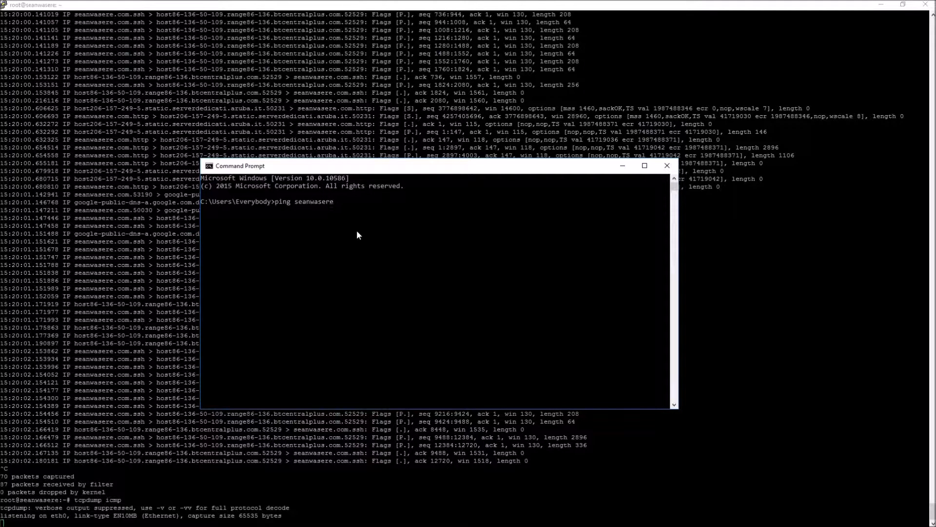
pyautogui.press('enter')
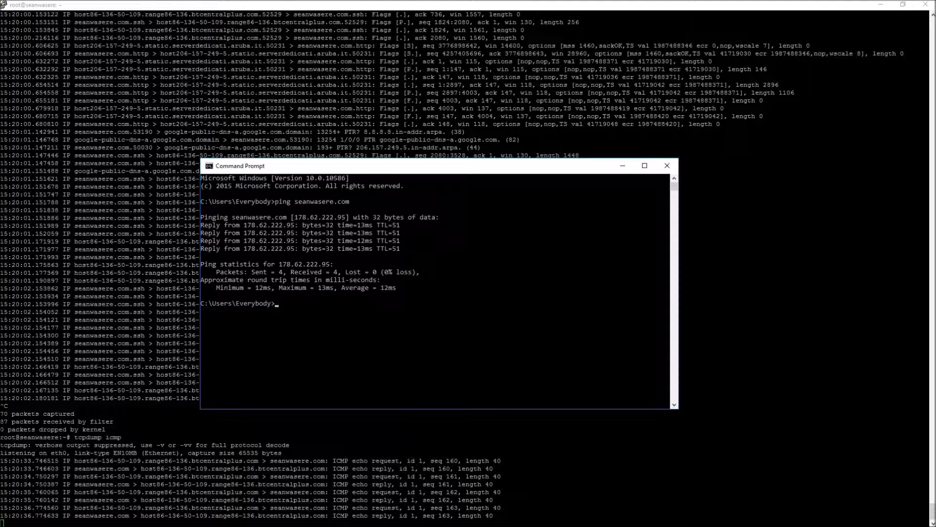
pyautogui.moveTo(375, 367)
pyautogui.write('tcpdump icmp ')
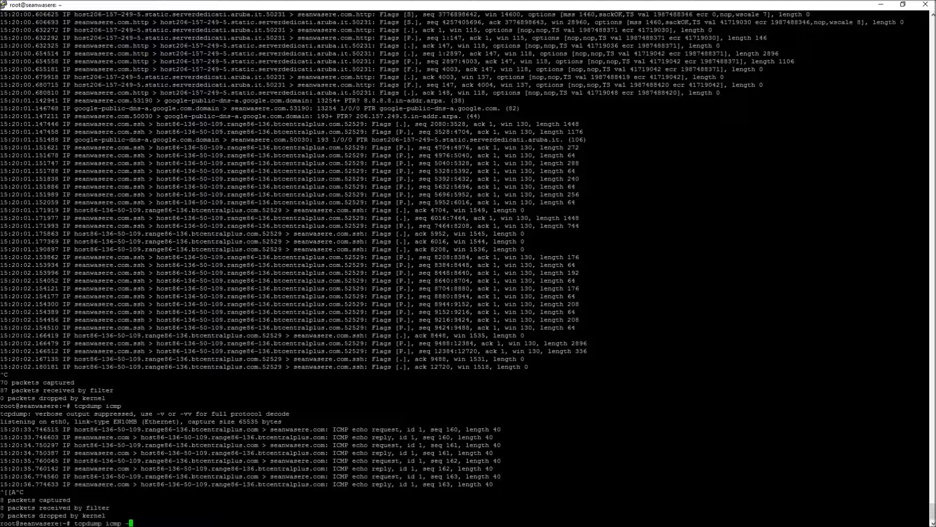
# Run tcpdump icmp -X to show the ping echo packets in hex and ASCII.
pyautogui.write('-X')
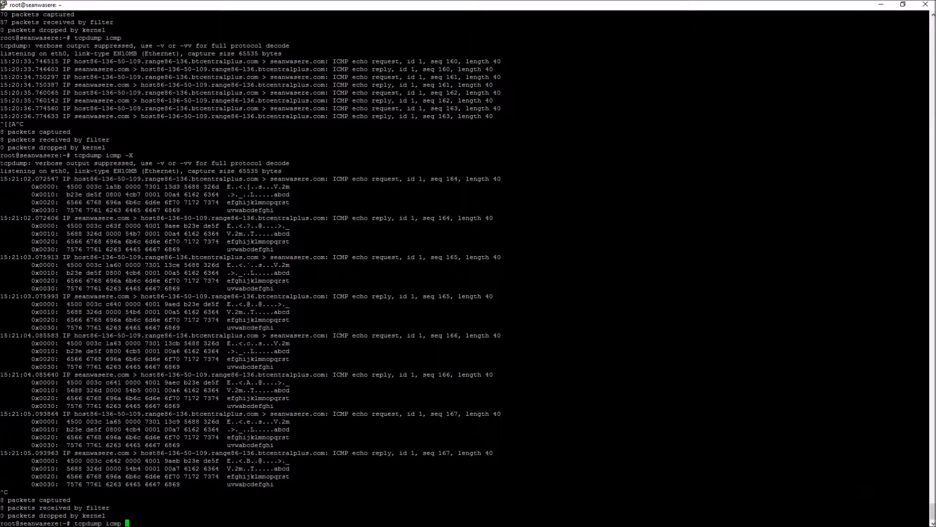
# Capture only port 80 traffic with tcpdump port 80, catching 12 HTTP packets.
pyautogui.write('port 80')
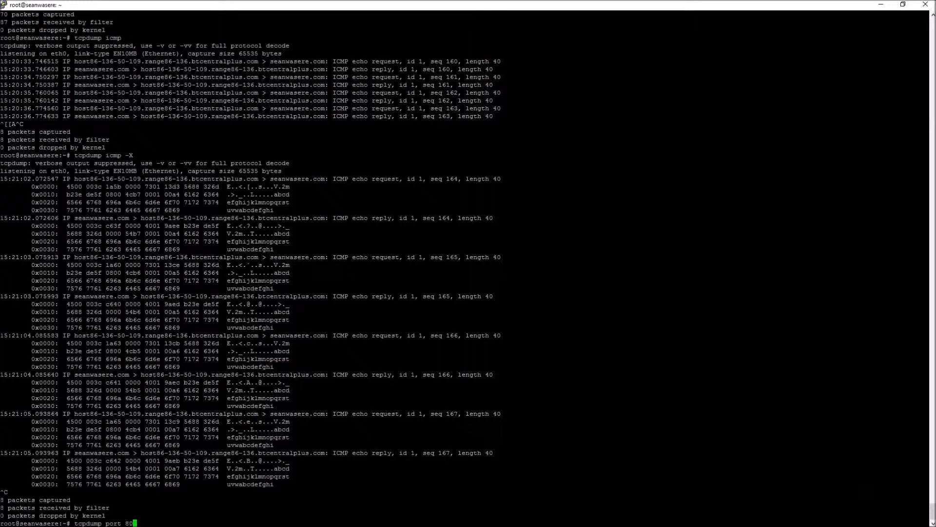
pyautogui.press('Return')
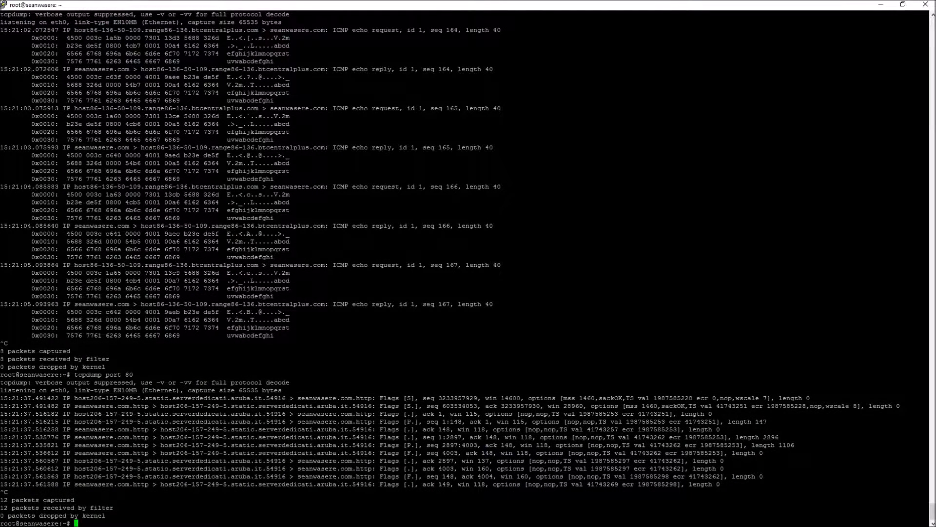
# Capture SSH traffic with tcpdump port 22 and scroll through the 85 logged packets.
pyautogui.write('tcpdump port 22')
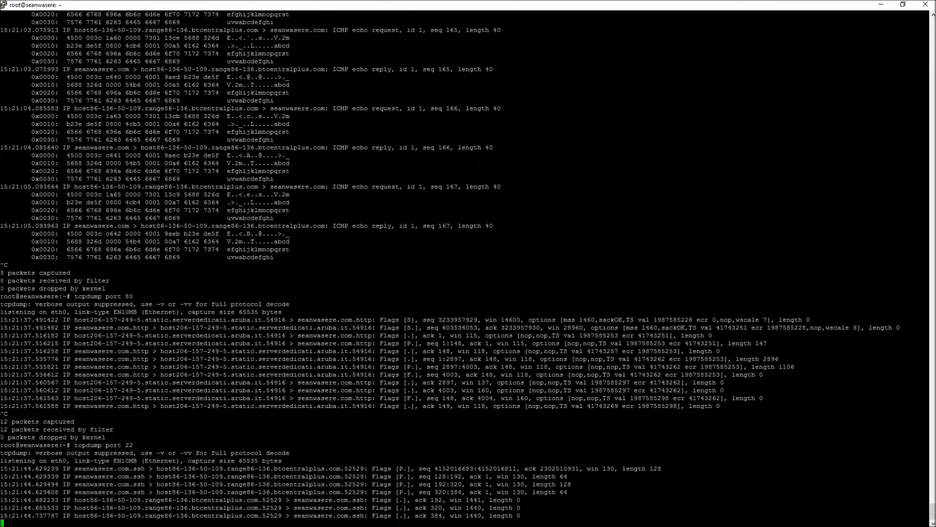
pyautogui.scroll(-3)
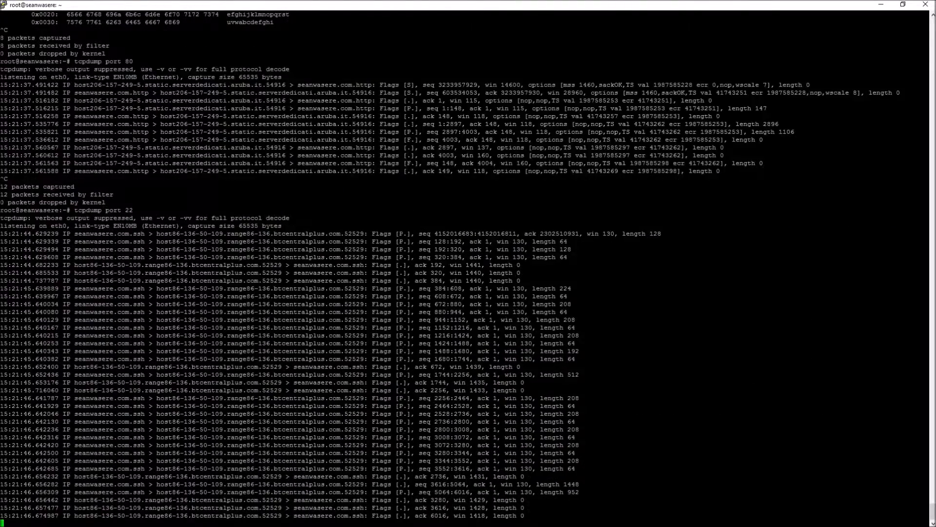
pyautogui.scroll(-3)
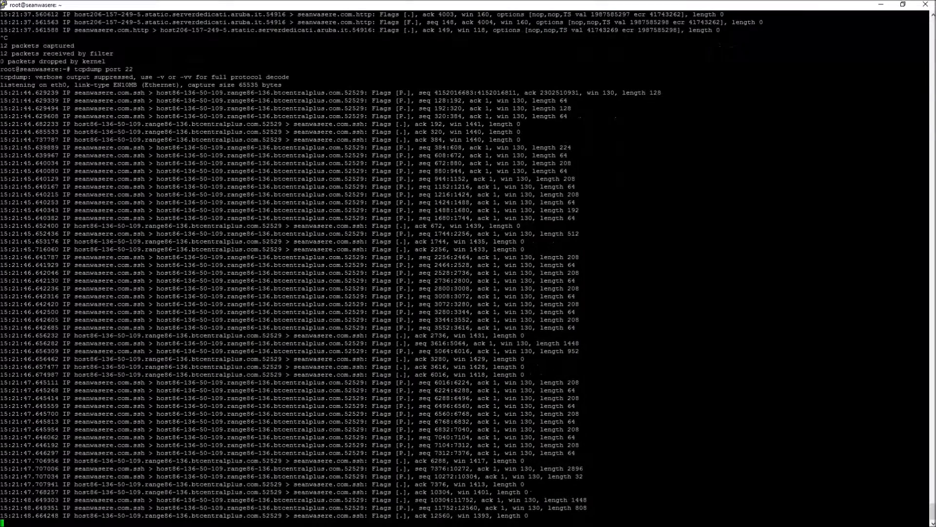
pyautogui.scroll(-3)
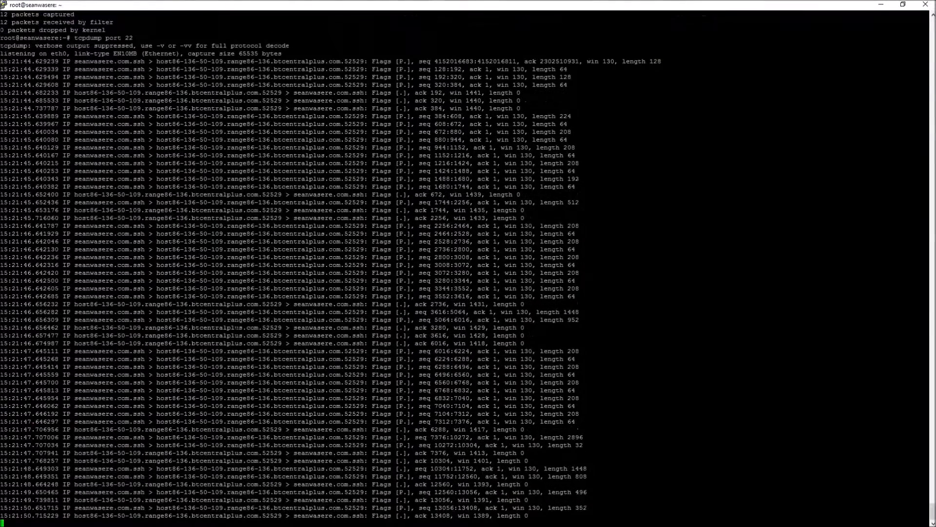
pyautogui.scroll(-3)
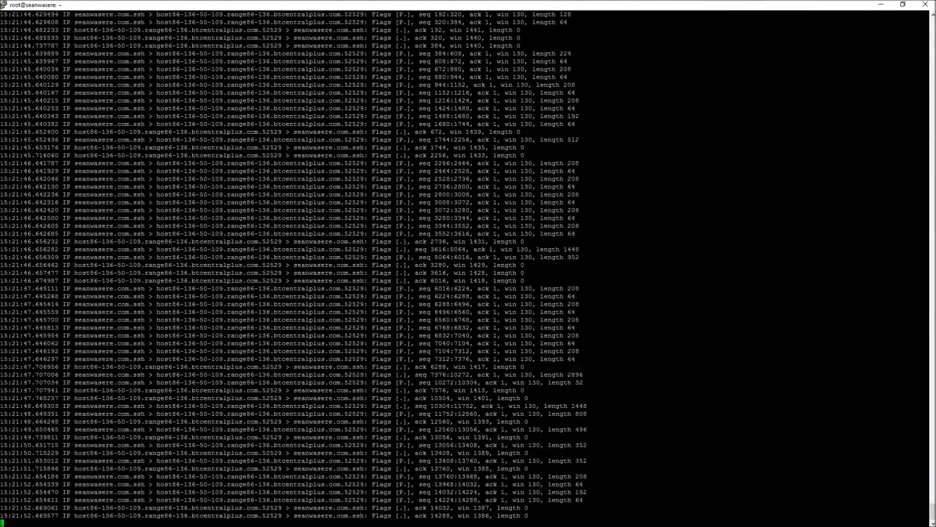
pyautogui.scroll(-3)
pyautogui.write('tcpdump -')
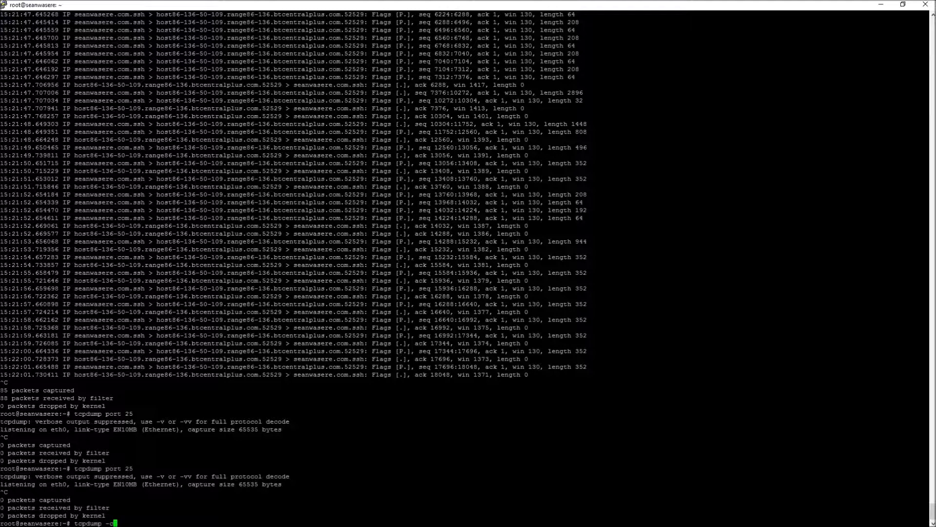
# Run tcpdump -c 50 so the capture stops itself after exactly 50 packets.
pyautogui.write('c')
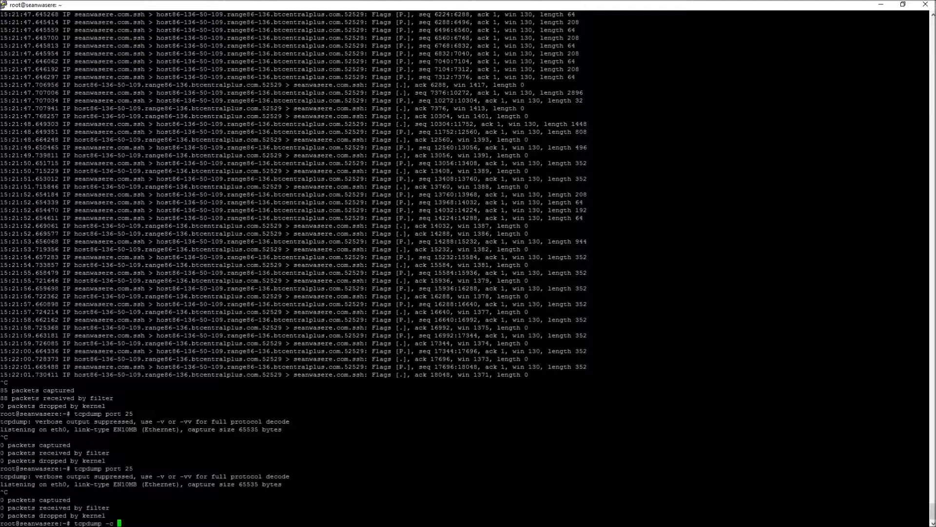
pyautogui.write('50')
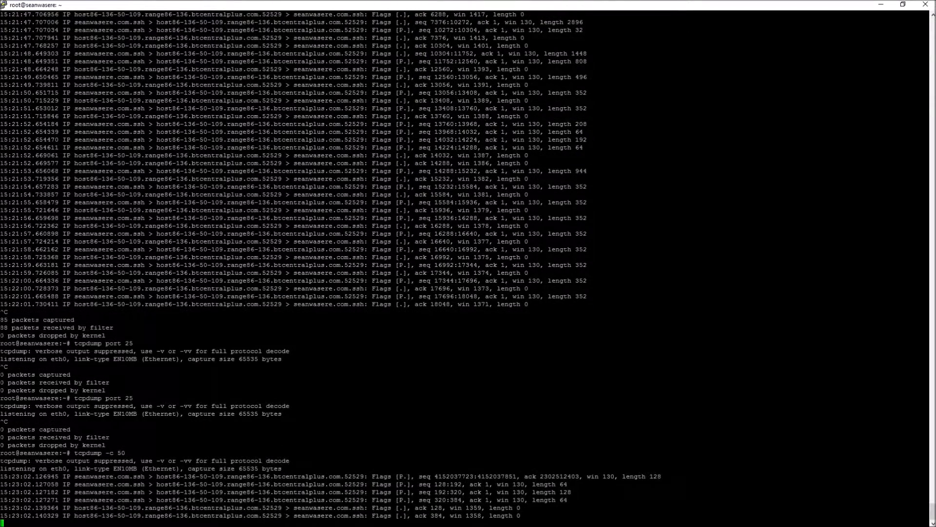
pyautogui.scroll(-3)
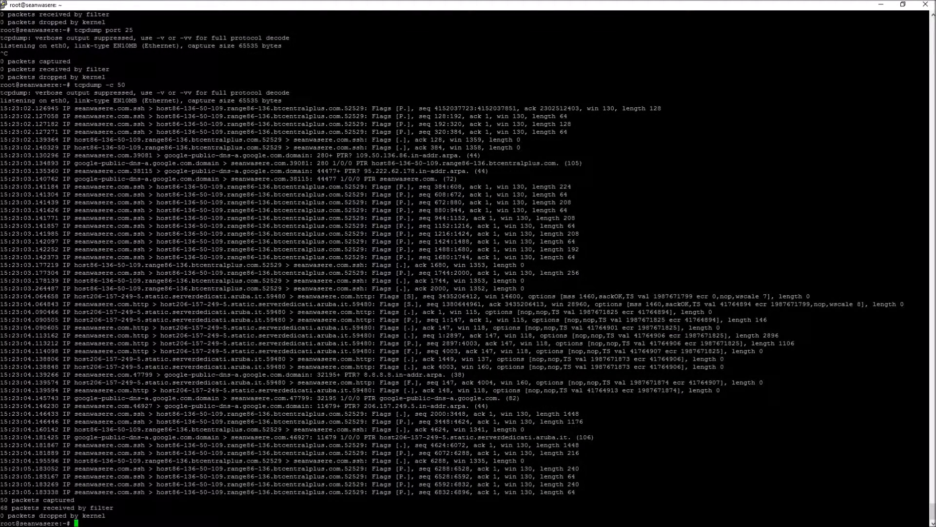
# Run tcpdump -c 50 -w test.cap to save 50 captured packets into test.cap.
pyautogui.write('tcpdump -c 50')
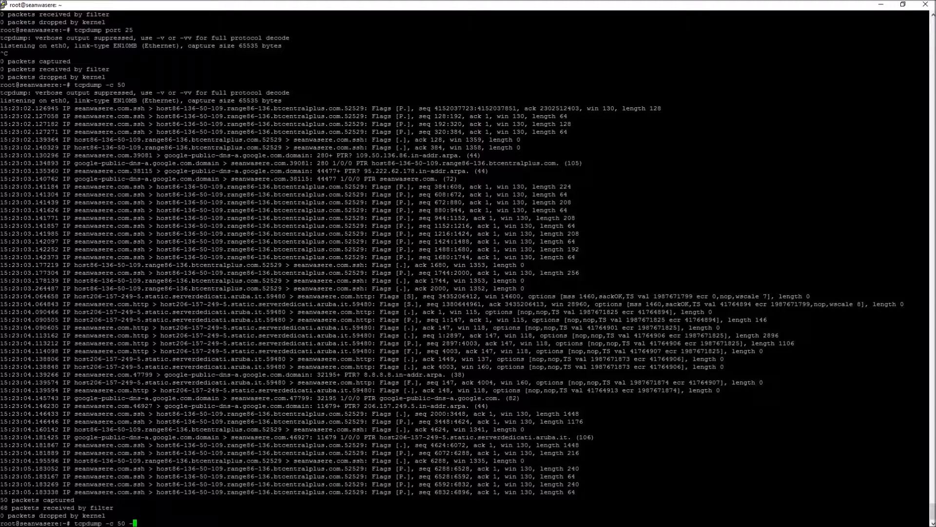
pyautogui.write('-w')
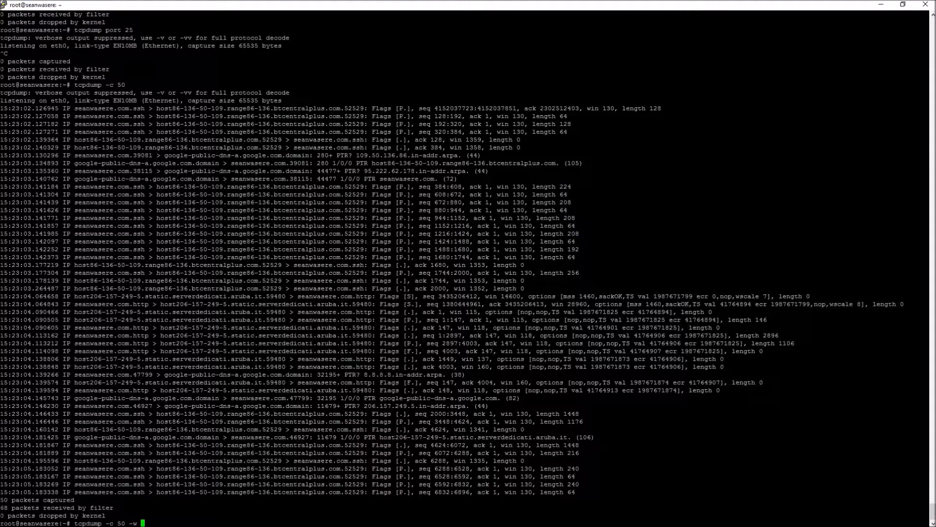
pyautogui.write('test.c')
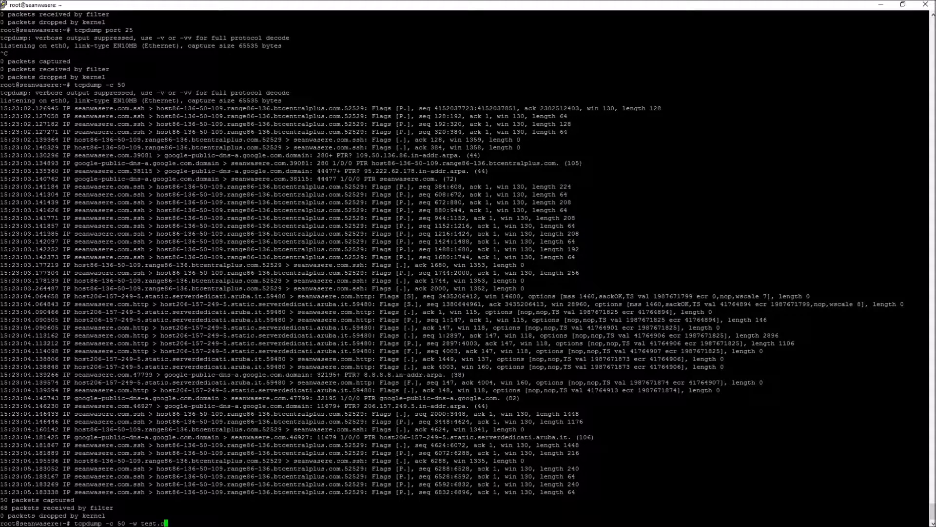
pyautogui.press('Return')
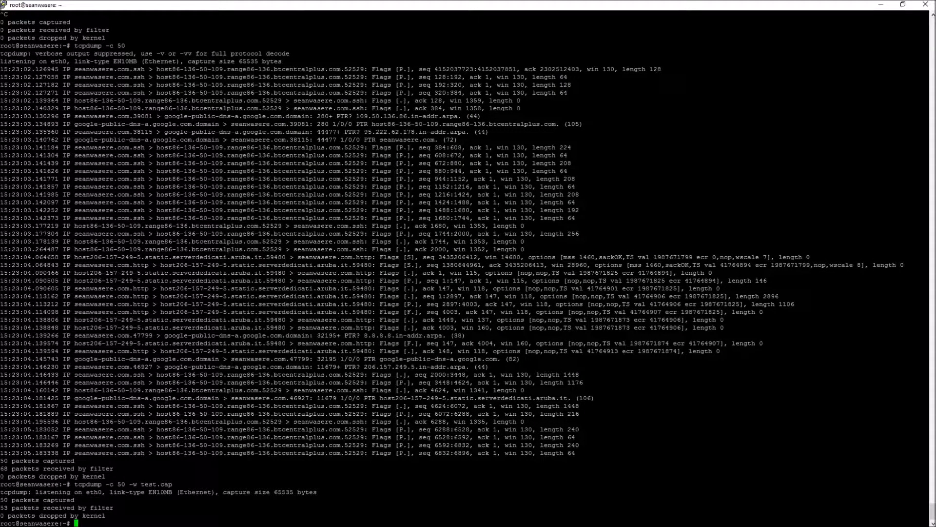
pyautogui.write('tcpdump -c 50 -w test.cap')
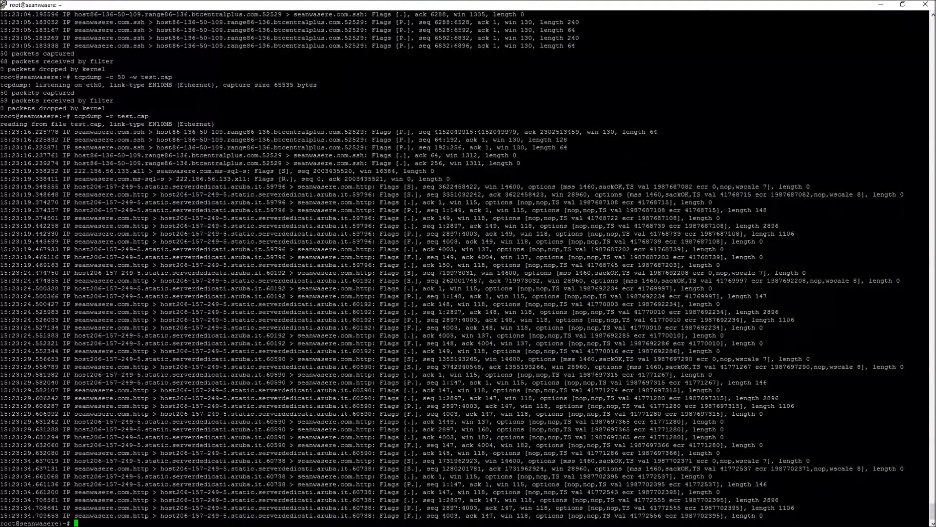
# Read the saved packets back with tcpdump -r test.cap.
pyautogui.write('tcpdump -r test.cap')
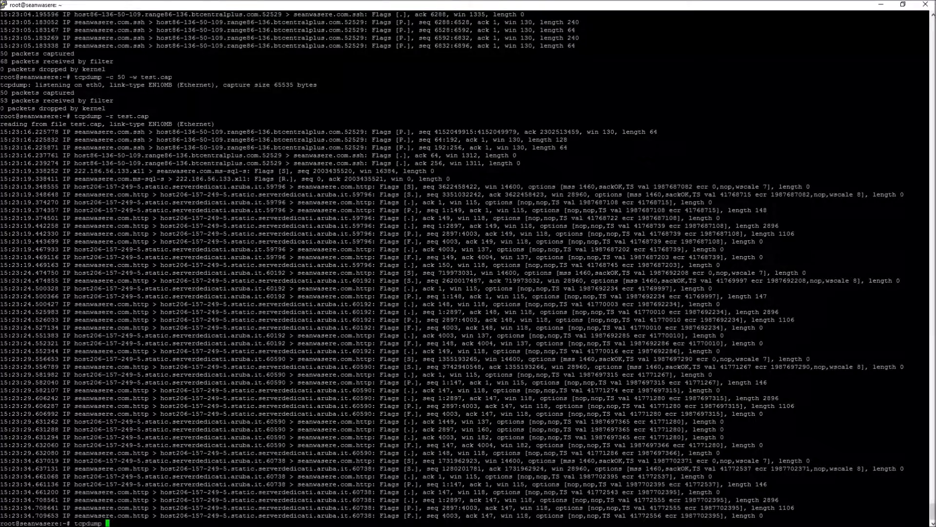
# Run tcpdump 'tcp[13] & 32!=0' to capture only urgent-flag packets, then stop it.
pyautogui.write("'")
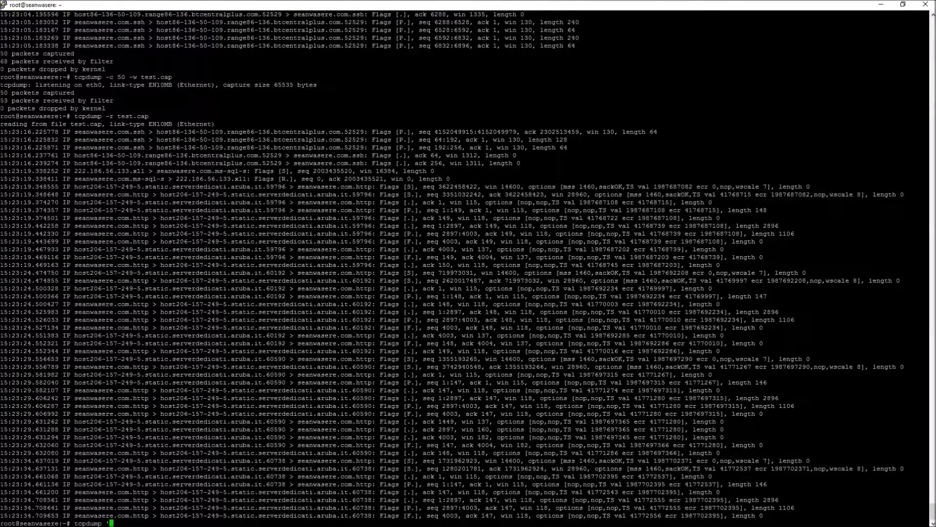
pyautogui.write('tcp[13] &')
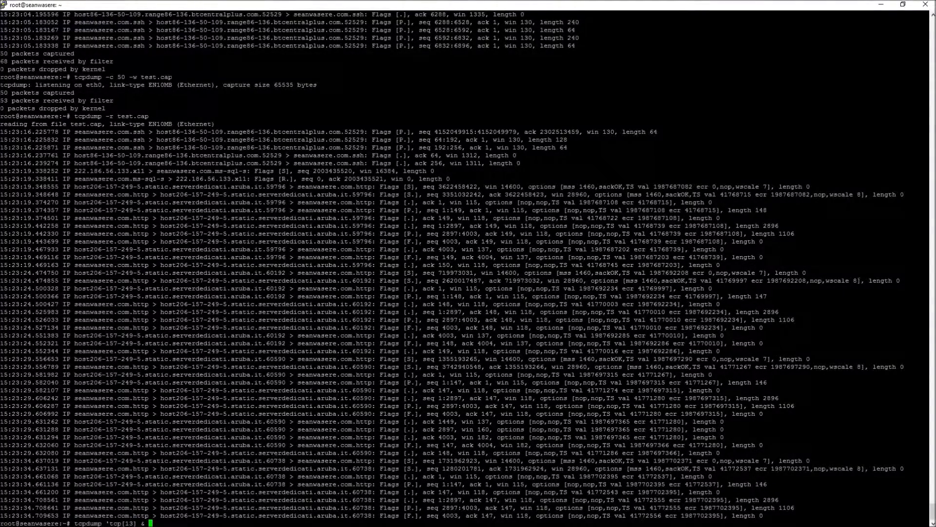
pyautogui.write('32')
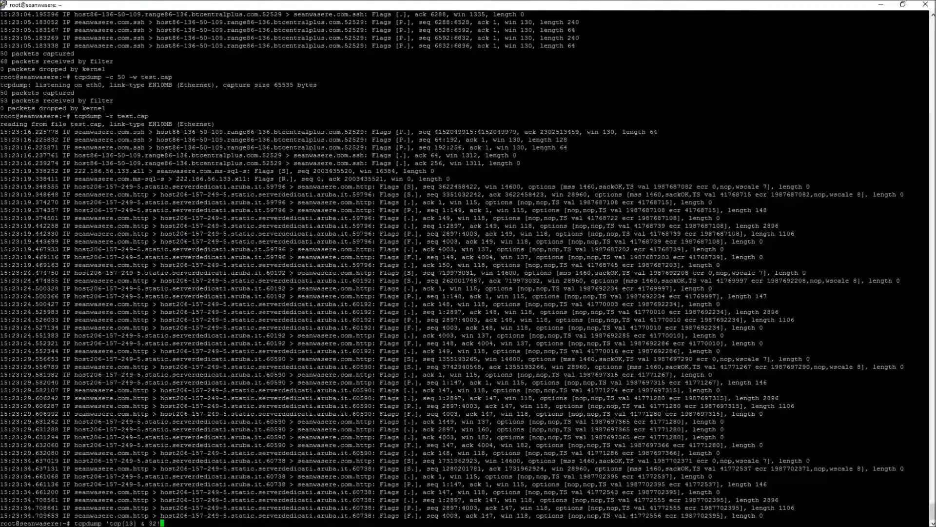
pyautogui.write('!=0')
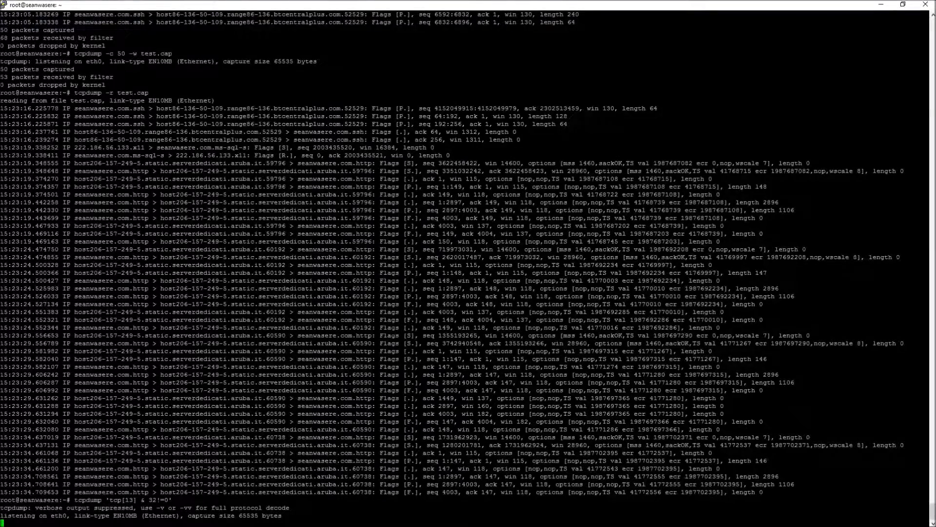
pyautogui.press('ctrl+c')
pyautogui.write("tcpdump 'tcp[13] & 16!=0'")
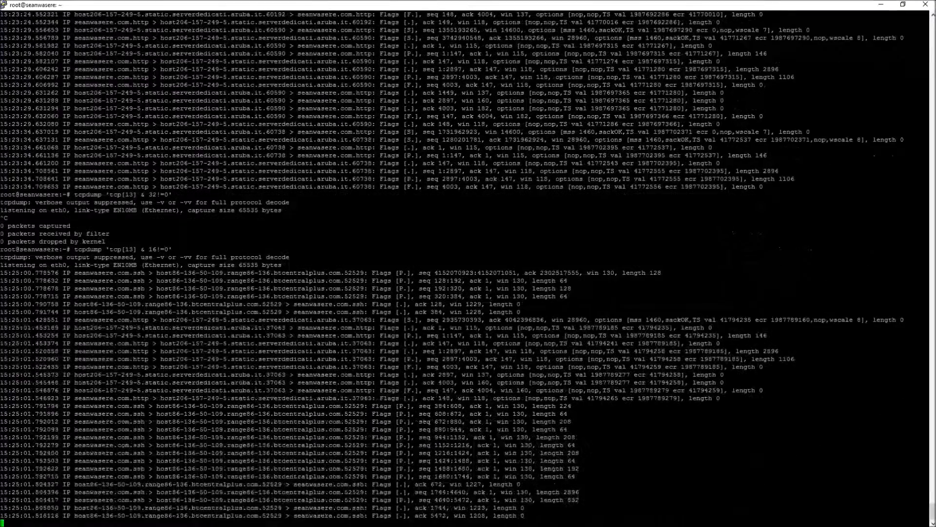
pyautogui.scroll(-3)
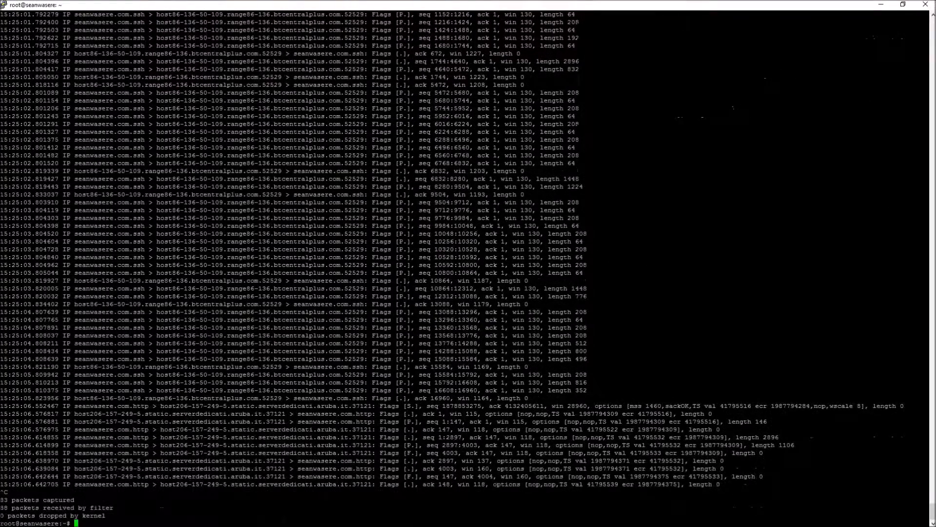
# Run tcp[13] mask captures for 2!=0 (SYN), 8!=0 (PSH) and 18!=0 (SYN-ACK), comparing results.
pyautogui.write("tcpdump 'tcp[13] & 2!=0'")
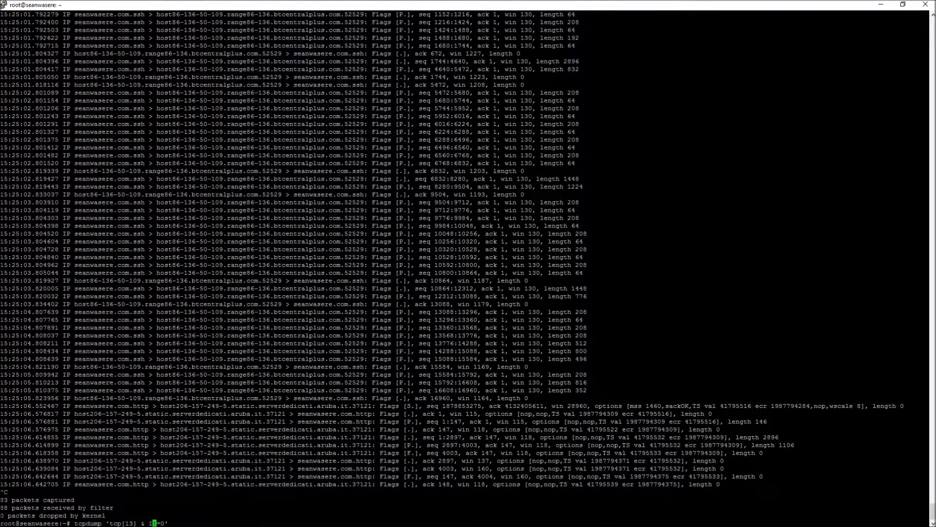
pyautogui.write('8')
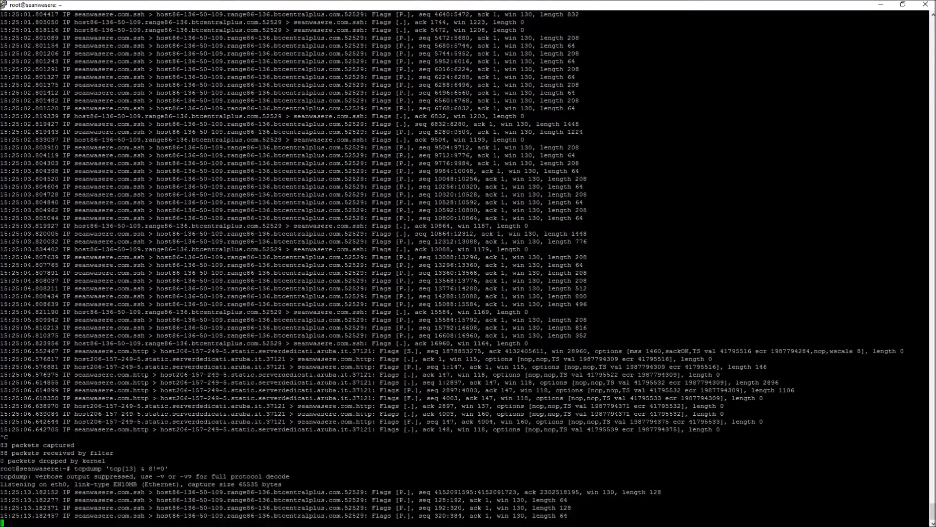
pyautogui.scroll(-3)
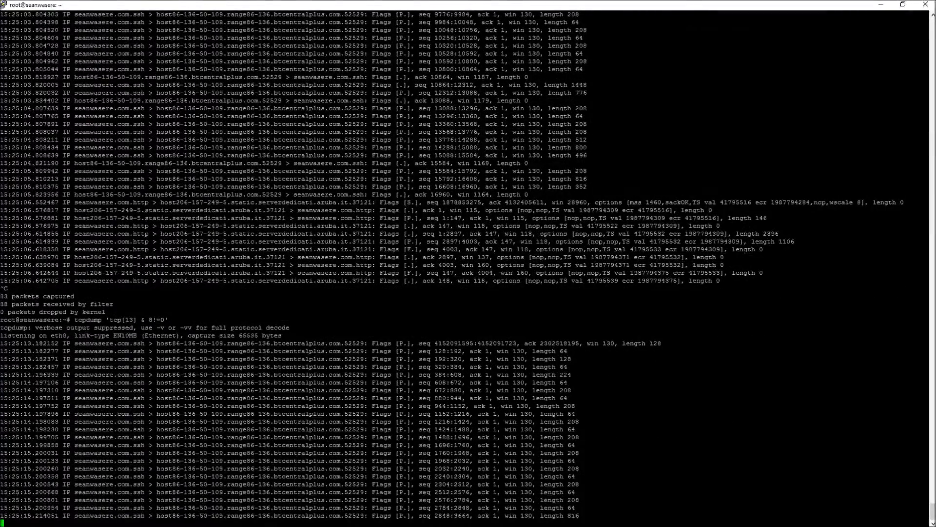
pyautogui.scroll(-3)
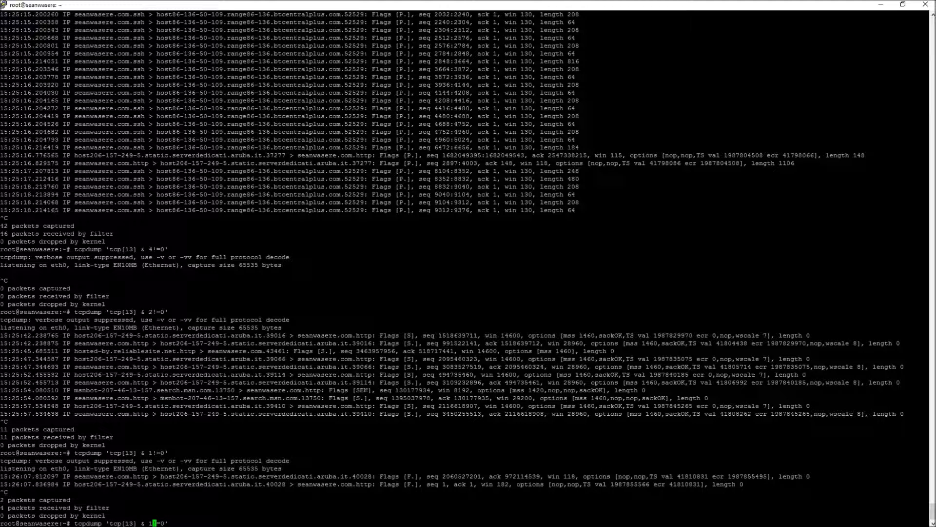
pyautogui.write('8')
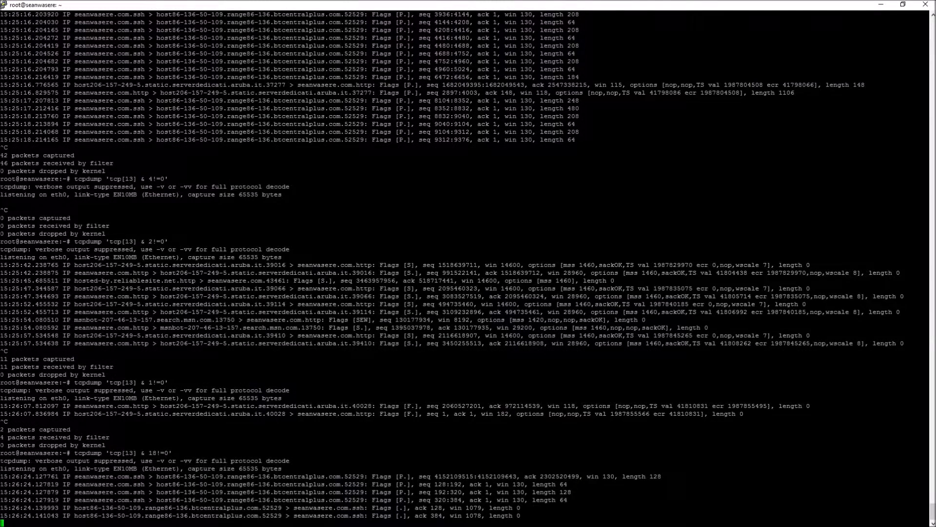
pyautogui.scroll(-3)
pyautogui.write('tcpdump')
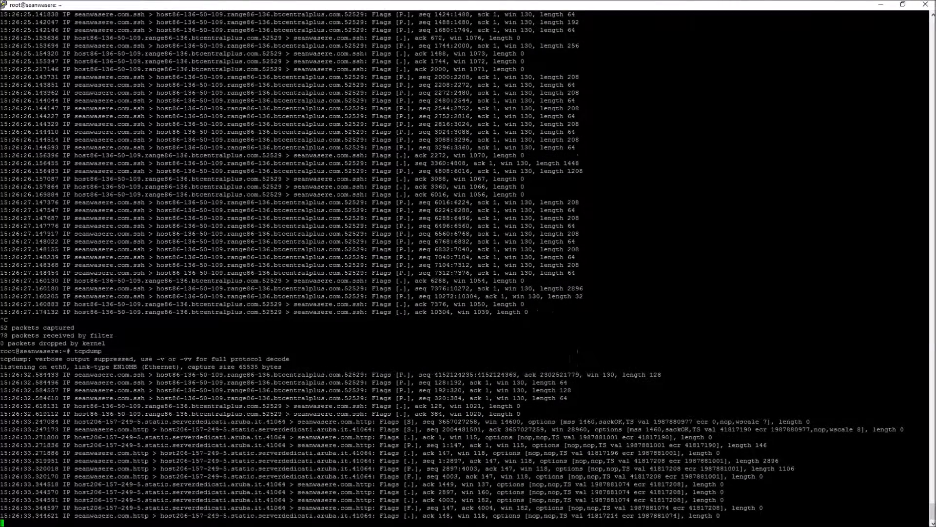
# Run plain tcpdump, then tcpdump -A to print packet contents as ASCII, stopping each capture.
pyautogui.scroll(-3)
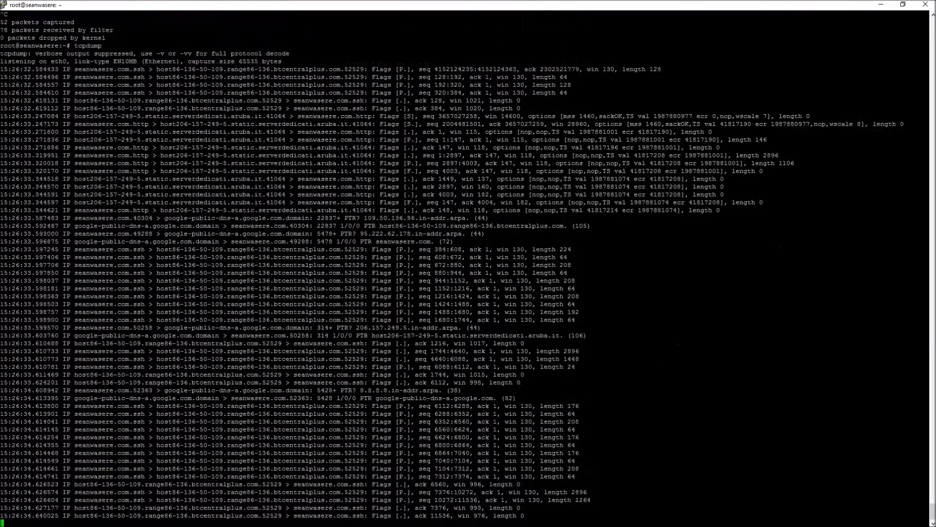
pyautogui.scroll(-3)
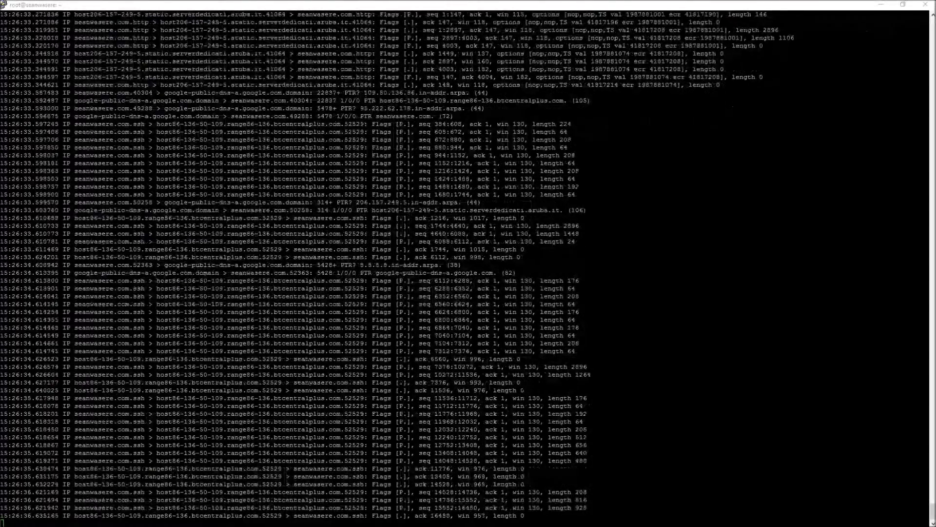
pyautogui.scroll(-3)
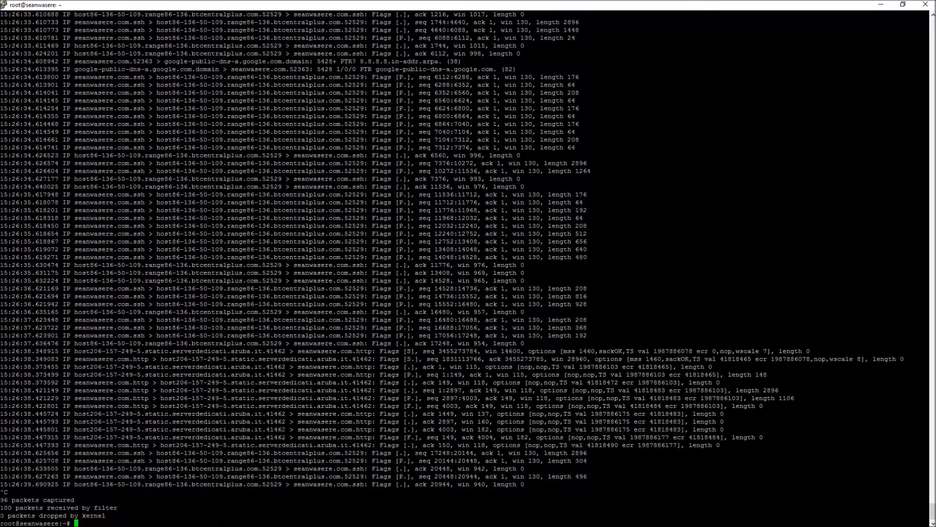
pyautogui.write('tcpdump')
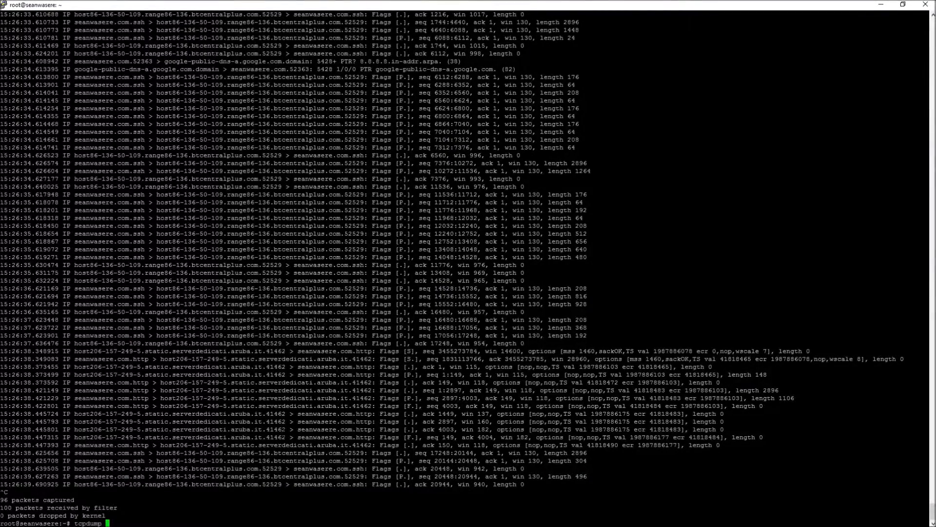
pyautogui.write('-a')
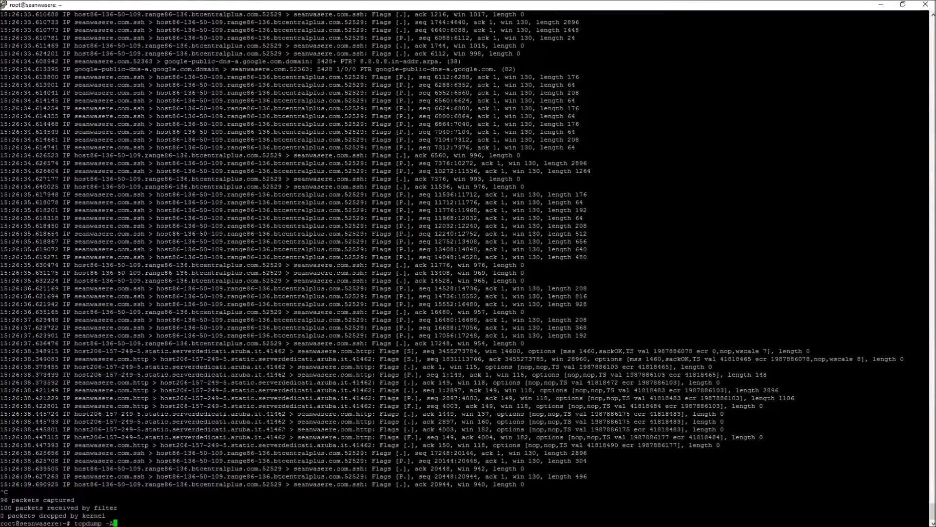
pyautogui.press('Return')
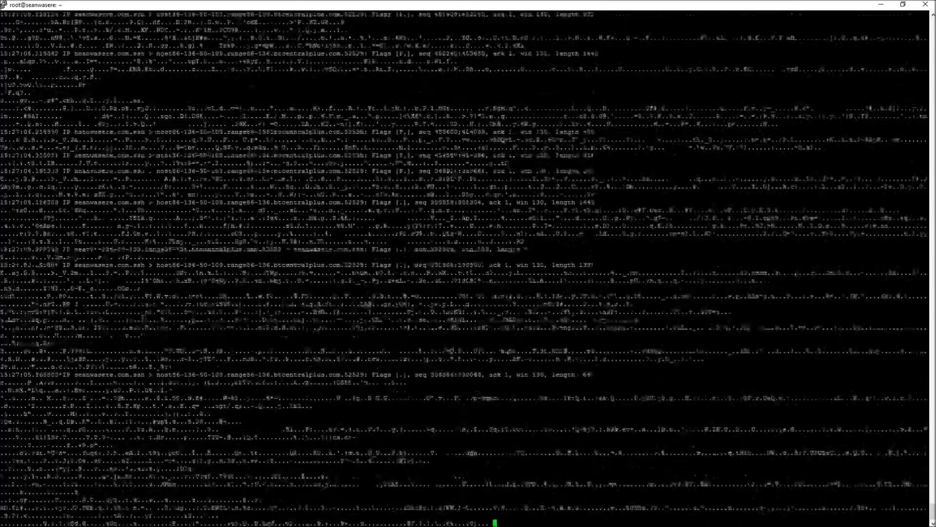
pyautogui.press('ctrl+c')
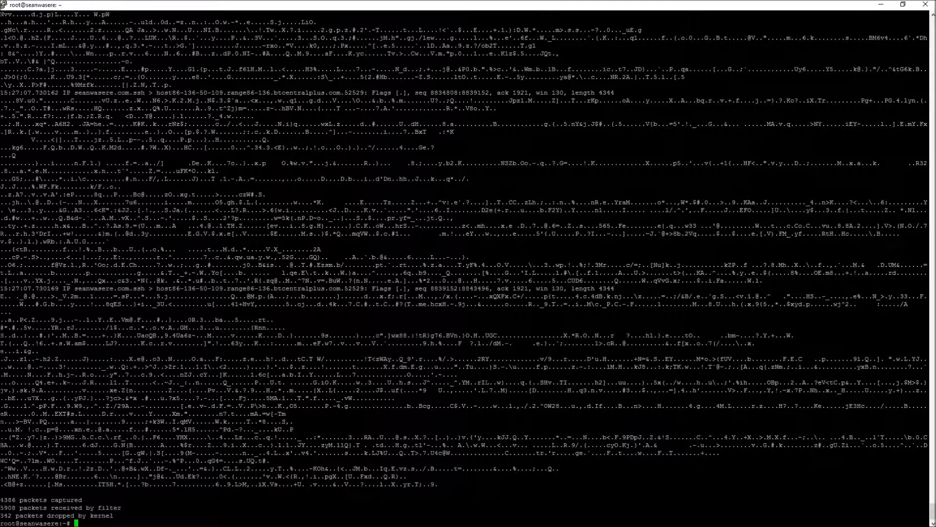
pyautogui.write('tcpdump -A |')
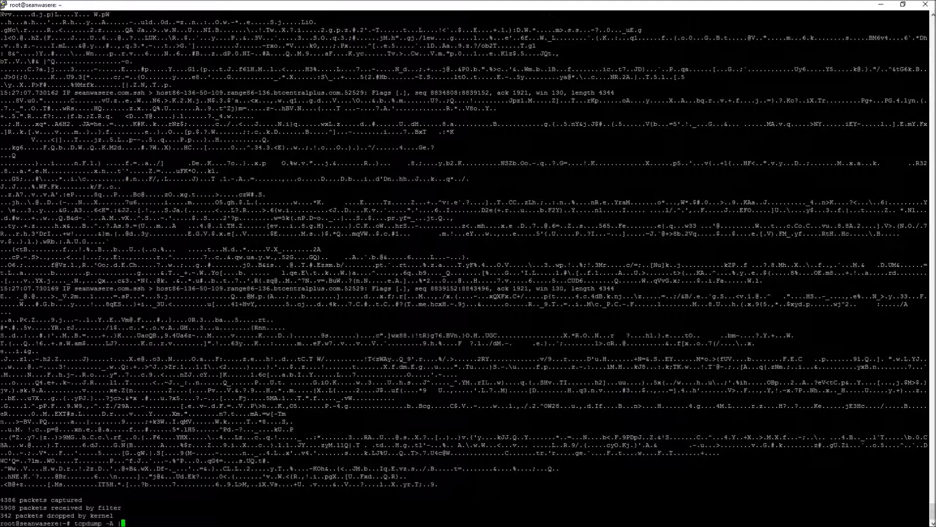
# Run tcpdump -A | grep -e 'GET' to list only HTTP GET request paths.
pyautogui.write('G')
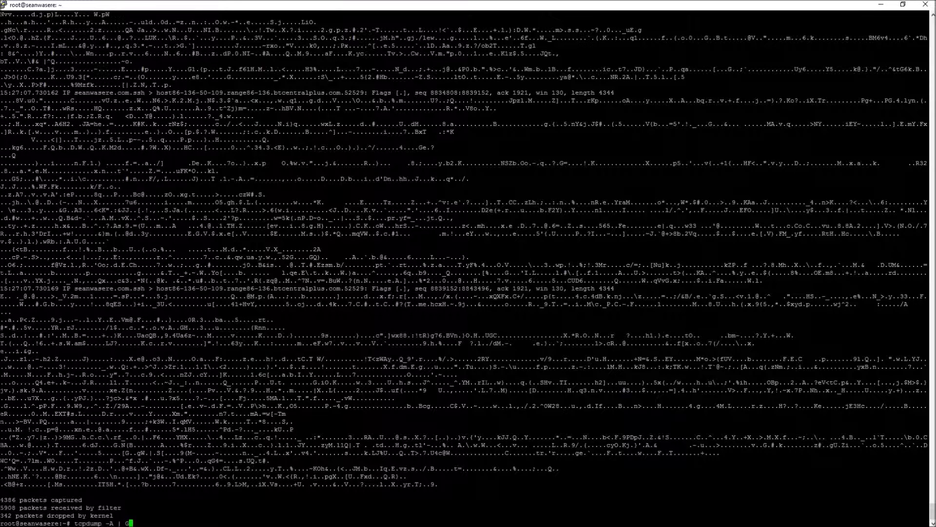
pyautogui.write('ET')
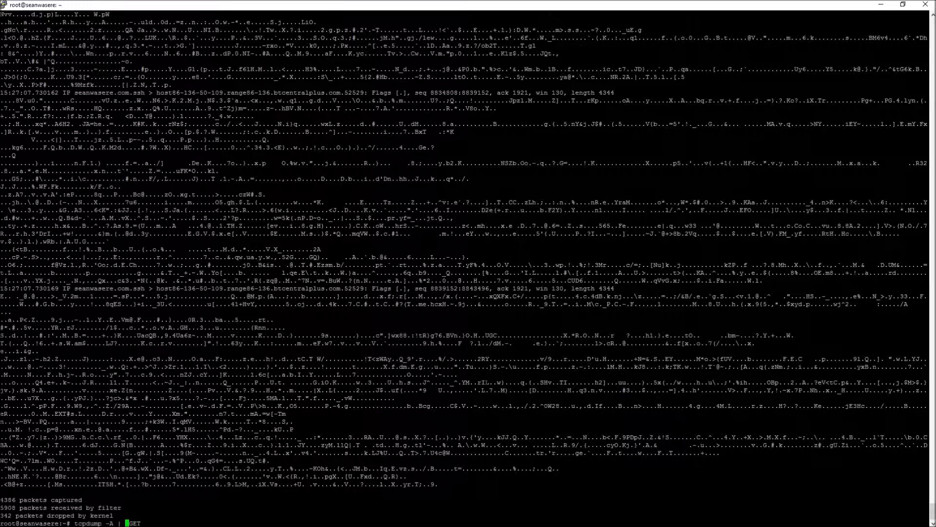
pyautogui.write("grep -e '")
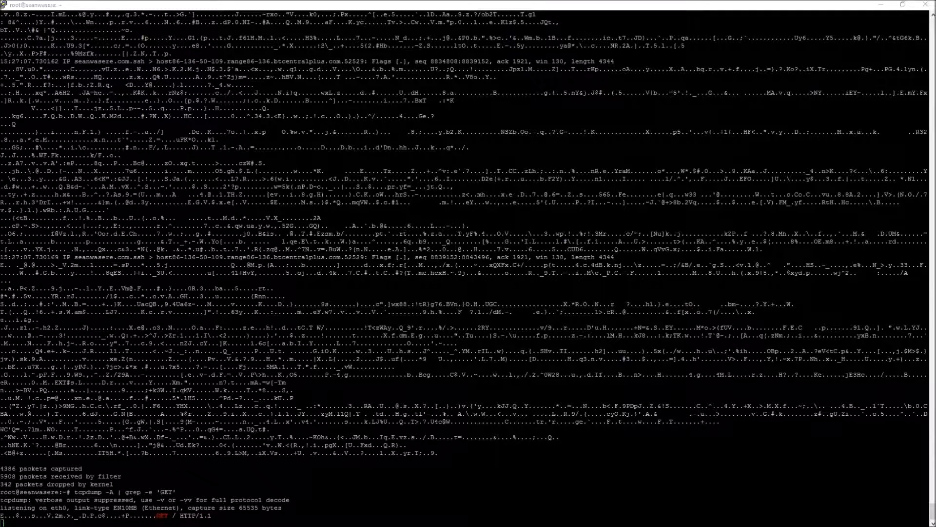
pyautogui.scroll(-3)
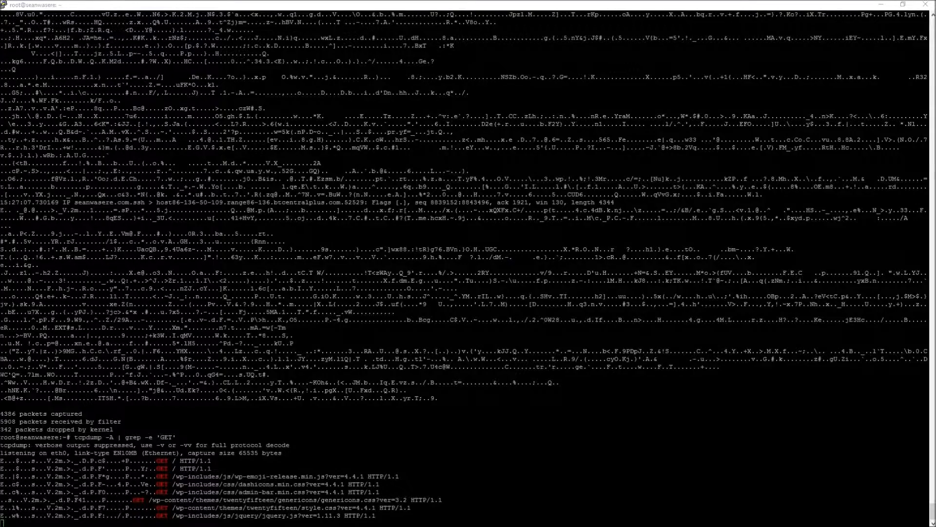
pyautogui.scroll(-3)
pyautogui.write("tcpdump -A | grep -e 'POST'")
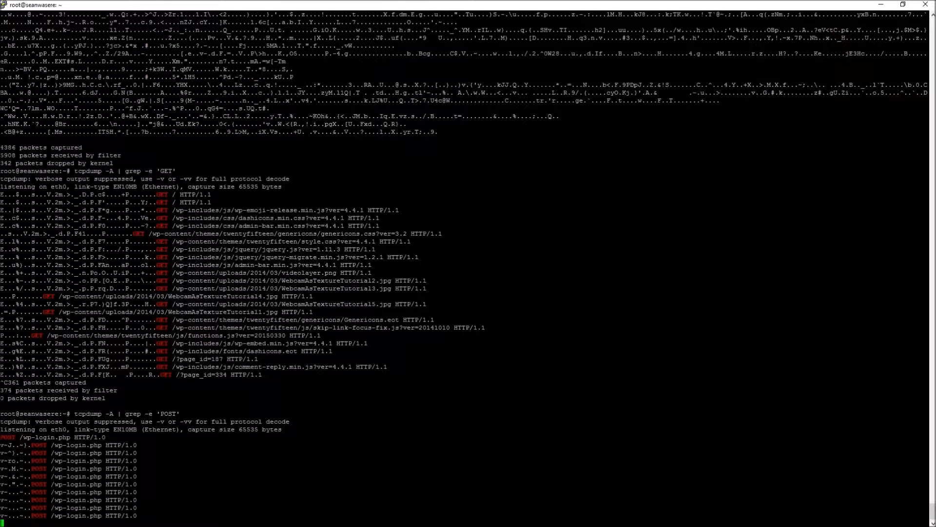
# Stop the tcpdump -A | grep POST capture showing wp-login.php posts.
pyautogui.press('ctrl+c')
pyautogui.write("tcpdump -A | grep -e '")
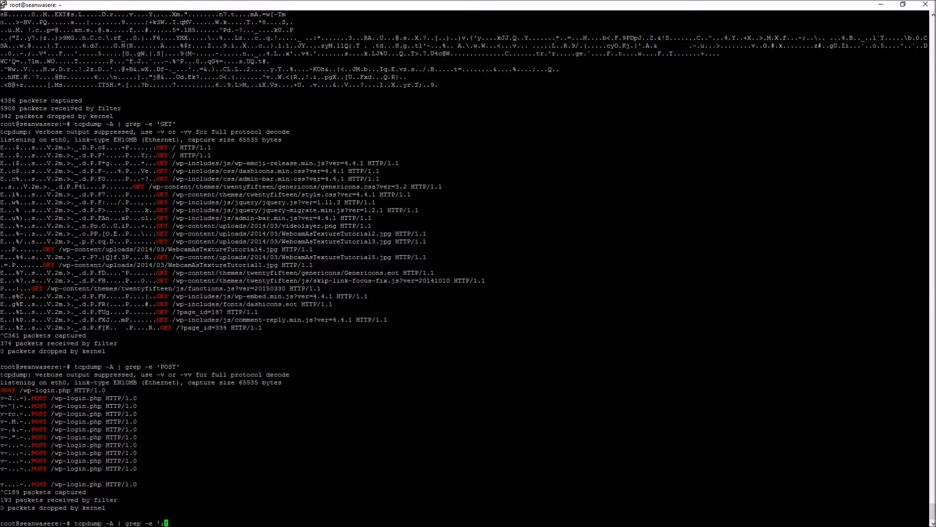
# Run tcpdump -A | grep -e 'iPhone' to list iPhone Safari user-agent lines, then stop it.
pyautogui.write("Phone'")
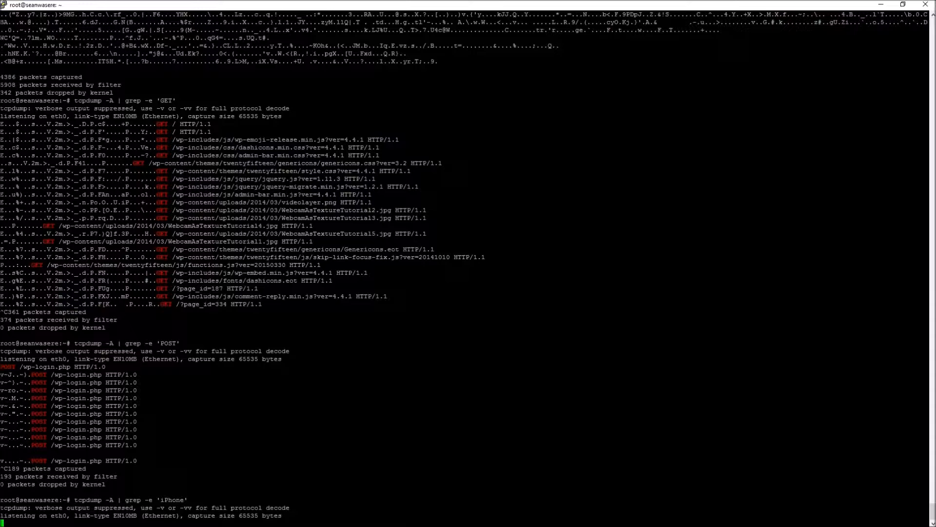
pyautogui.scroll(-3)
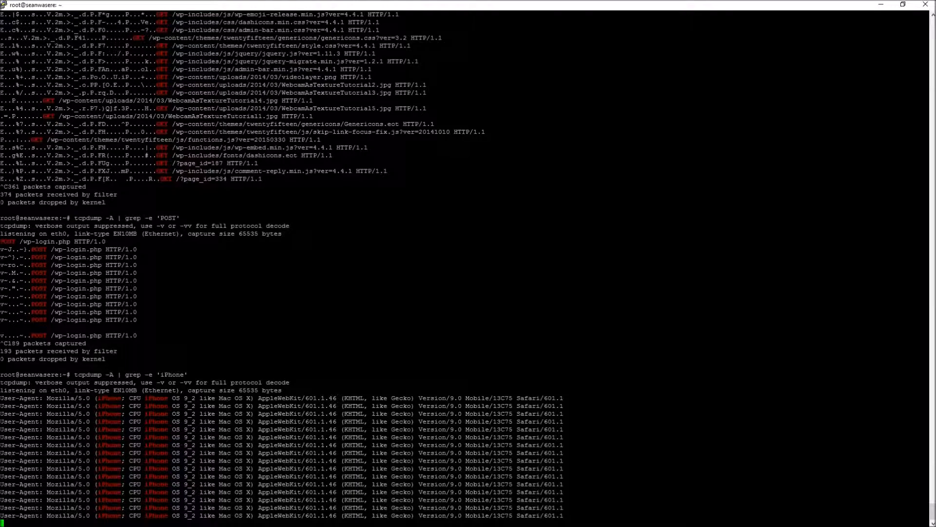
pyautogui.scroll(-3)
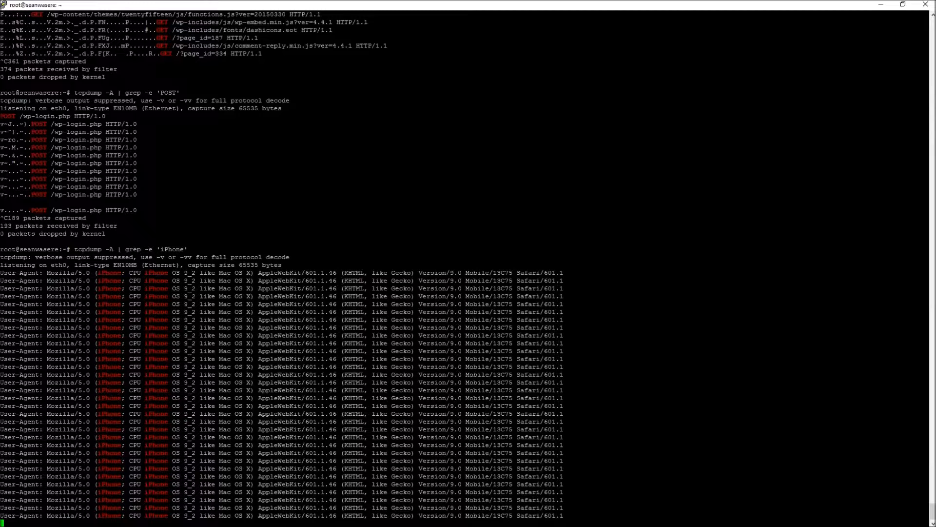
pyautogui.press('ctrl+c')
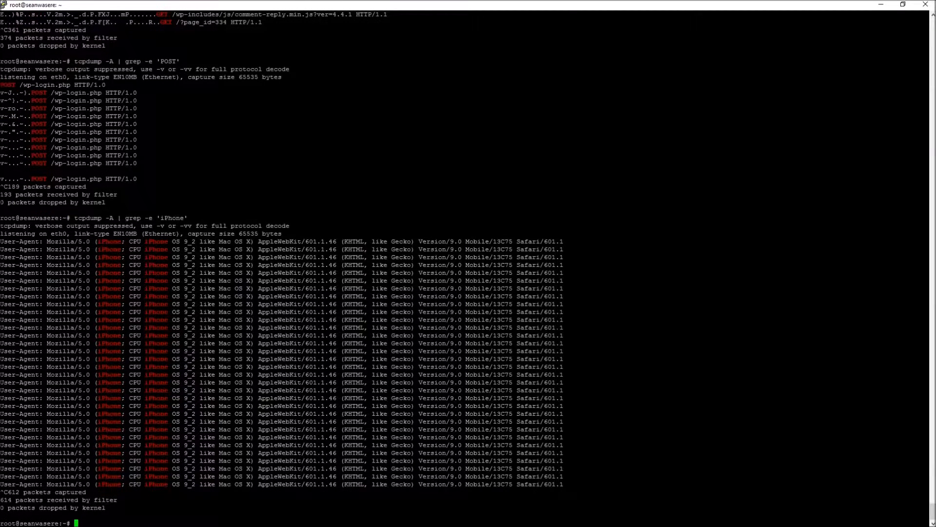
# Start a fresh unfiltered tcpdump capture streaming packets.
pyautogui.write('tc')
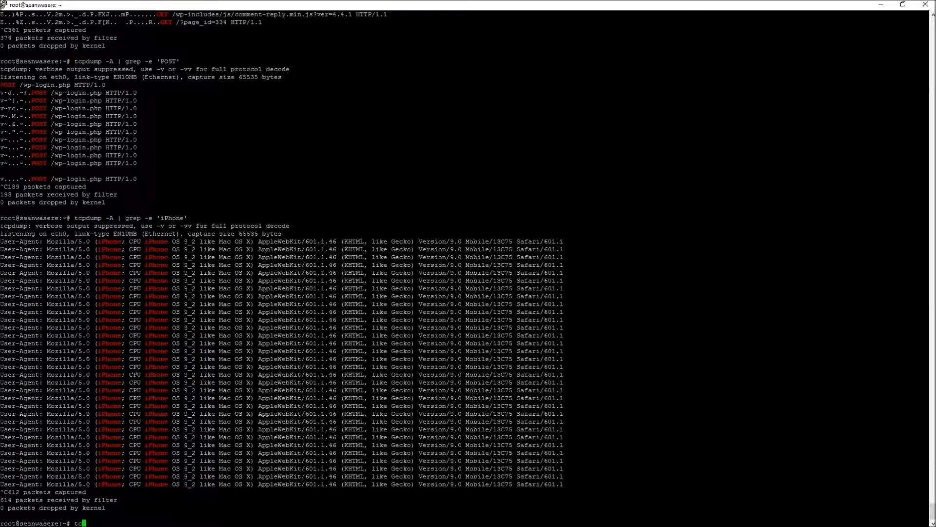
pyautogui.write('pdump')
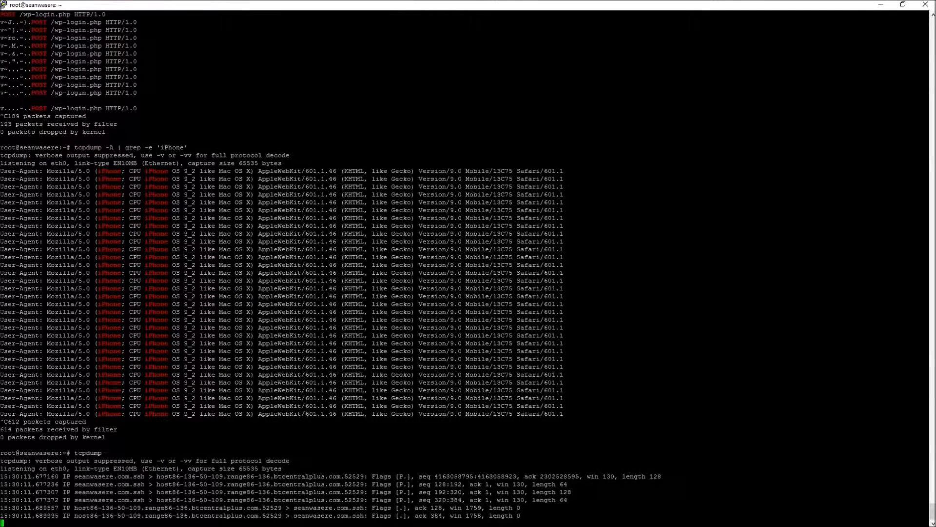
pyautogui.scroll(-3)
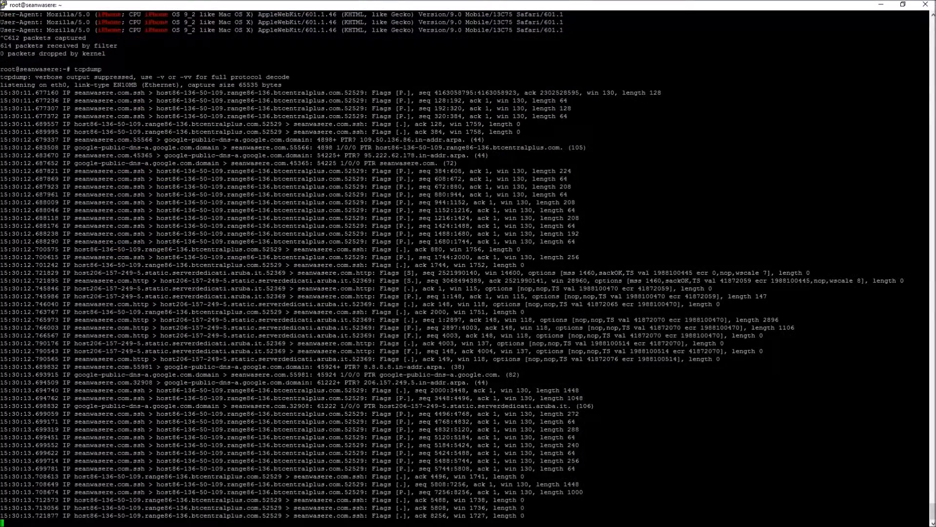